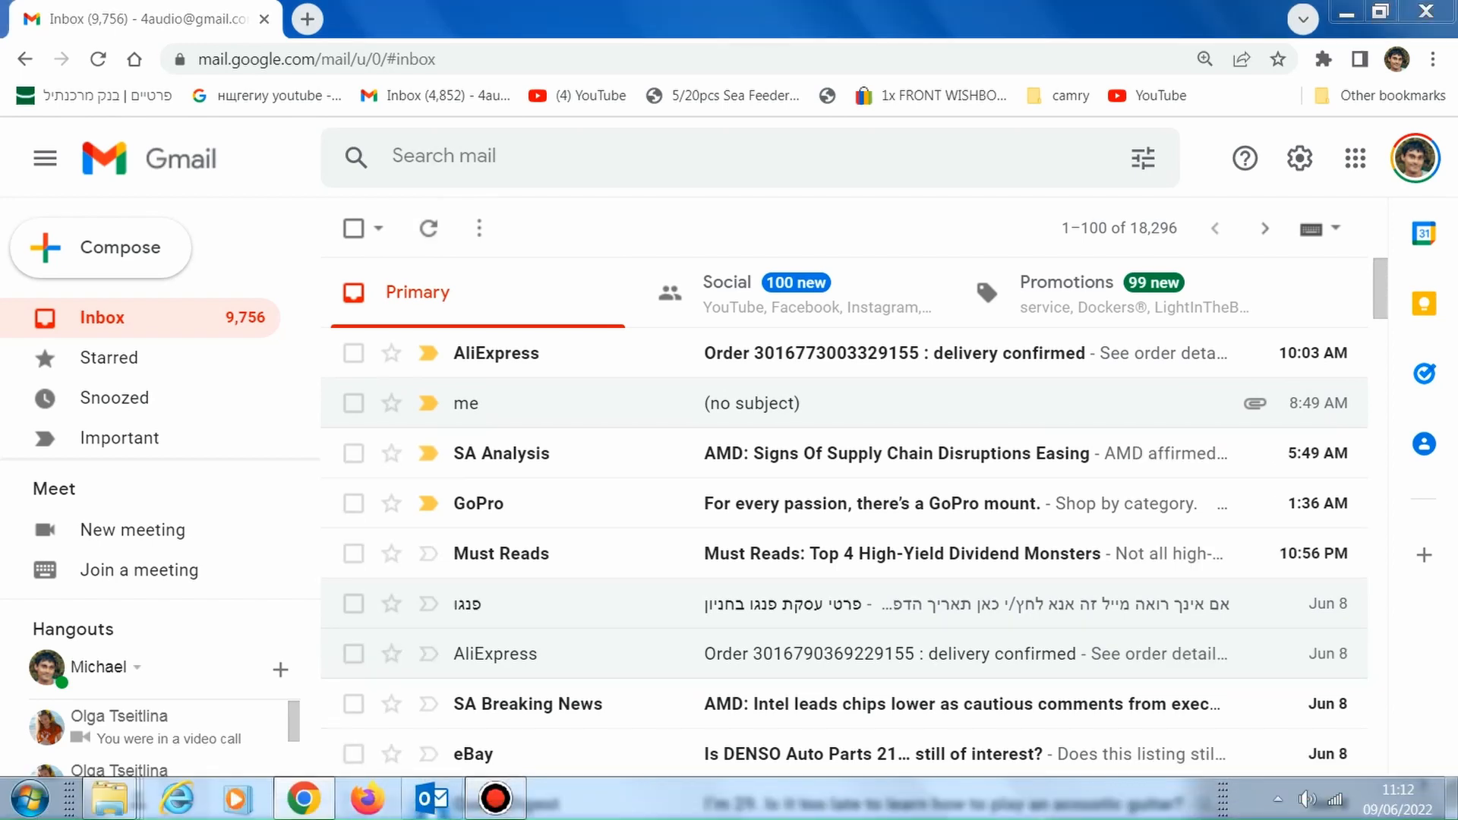
- Launch Outlook maximized and run Send/Receive All Folders on the empty inbox
{"action": "left_click", "coordinate": [430, 797]}
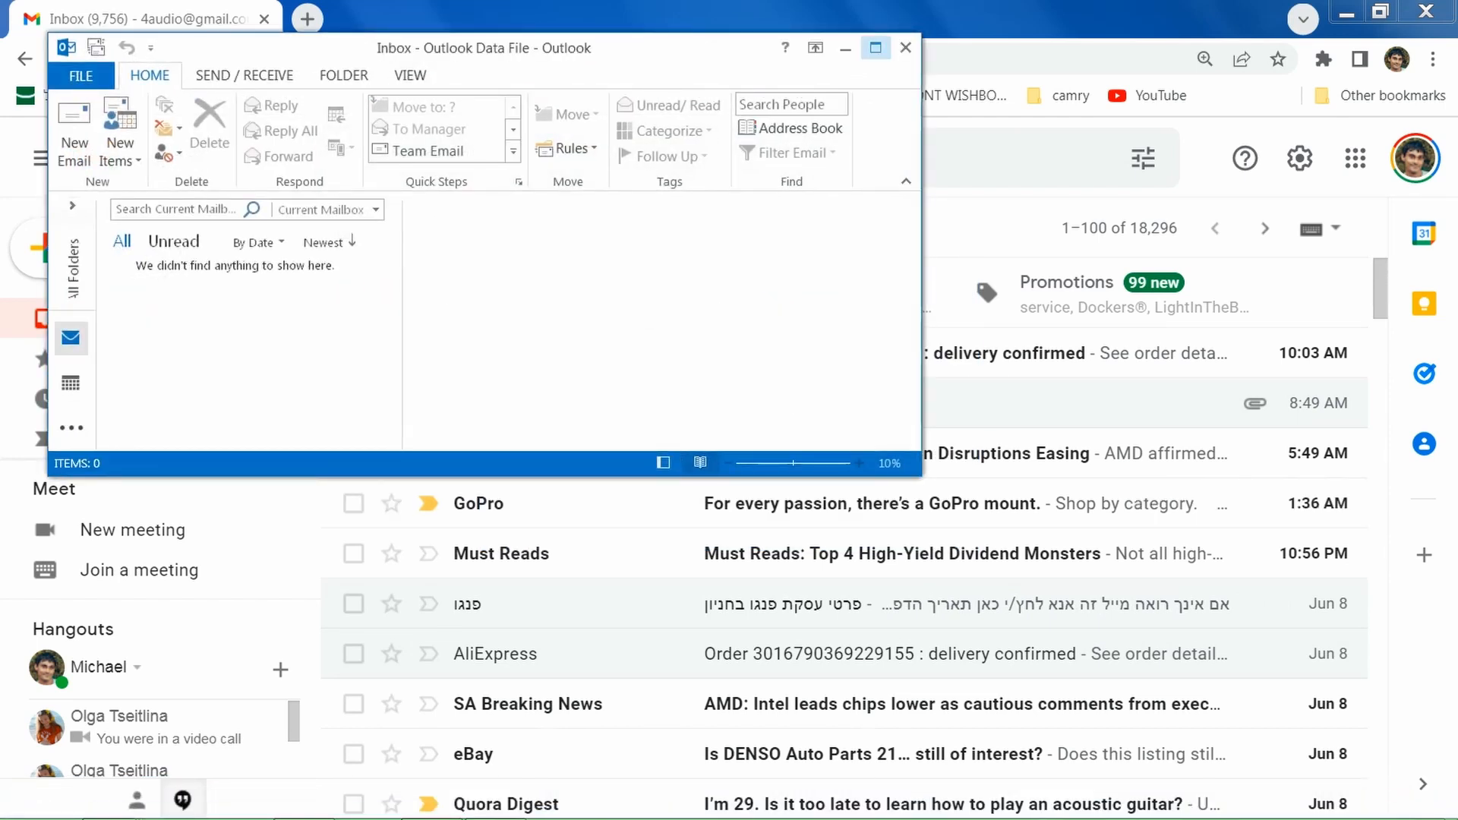
{"action": "left_click", "coordinate": [872, 48]}
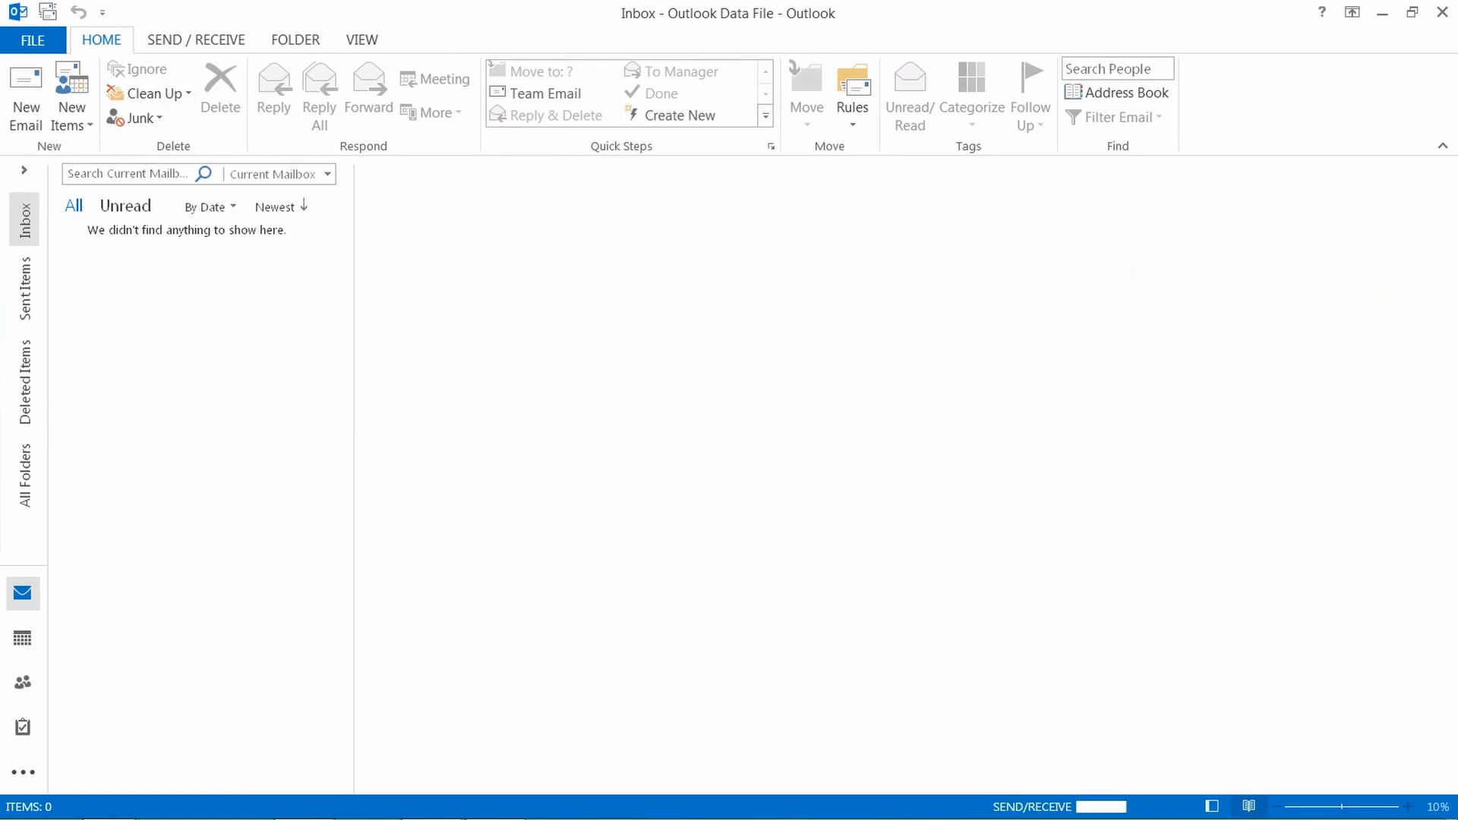
{"action": "left_click", "coordinate": [196, 39]}
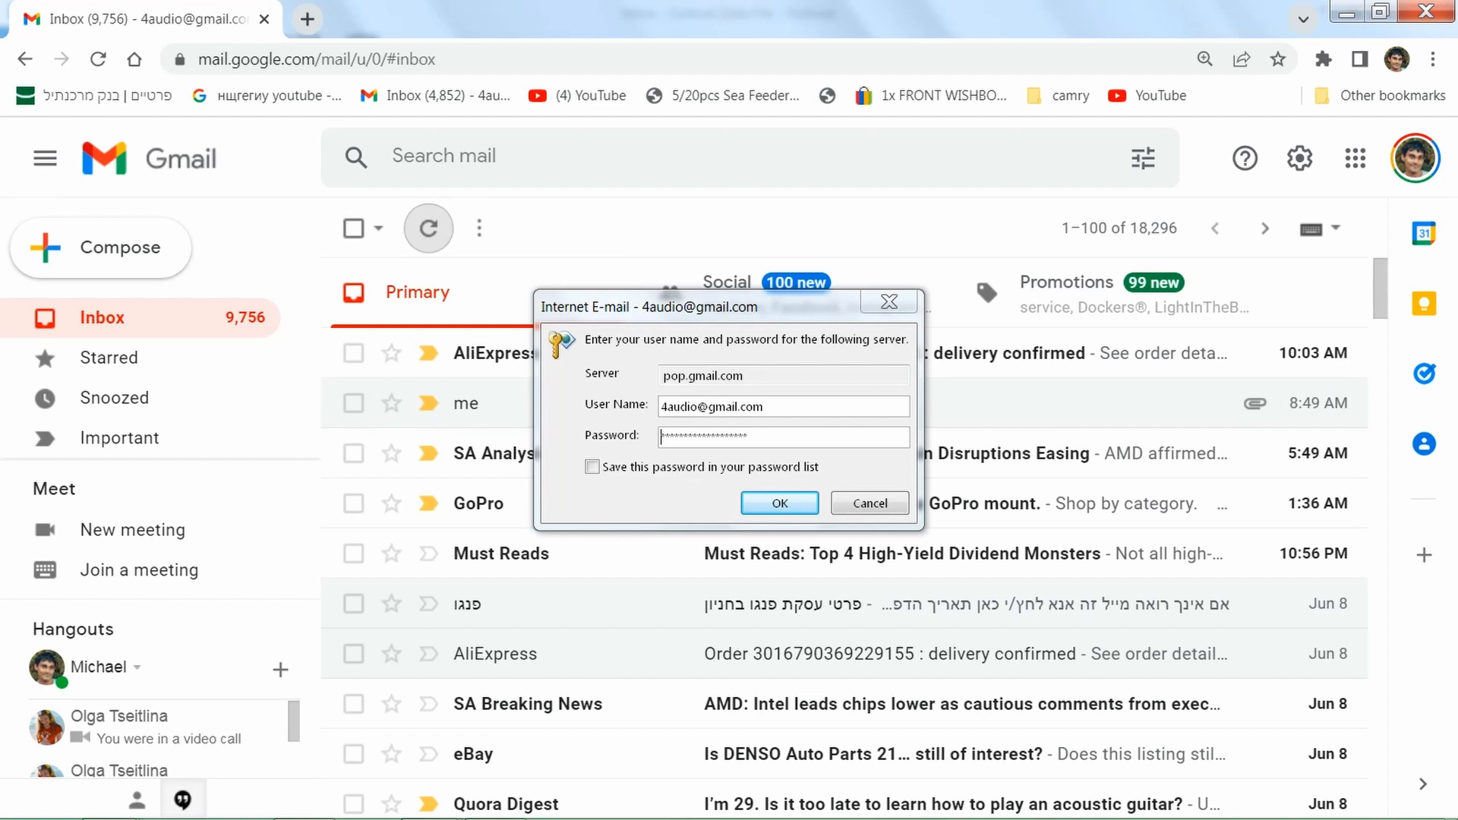
{"action": "mouse_move", "coordinate": [44, 158]}
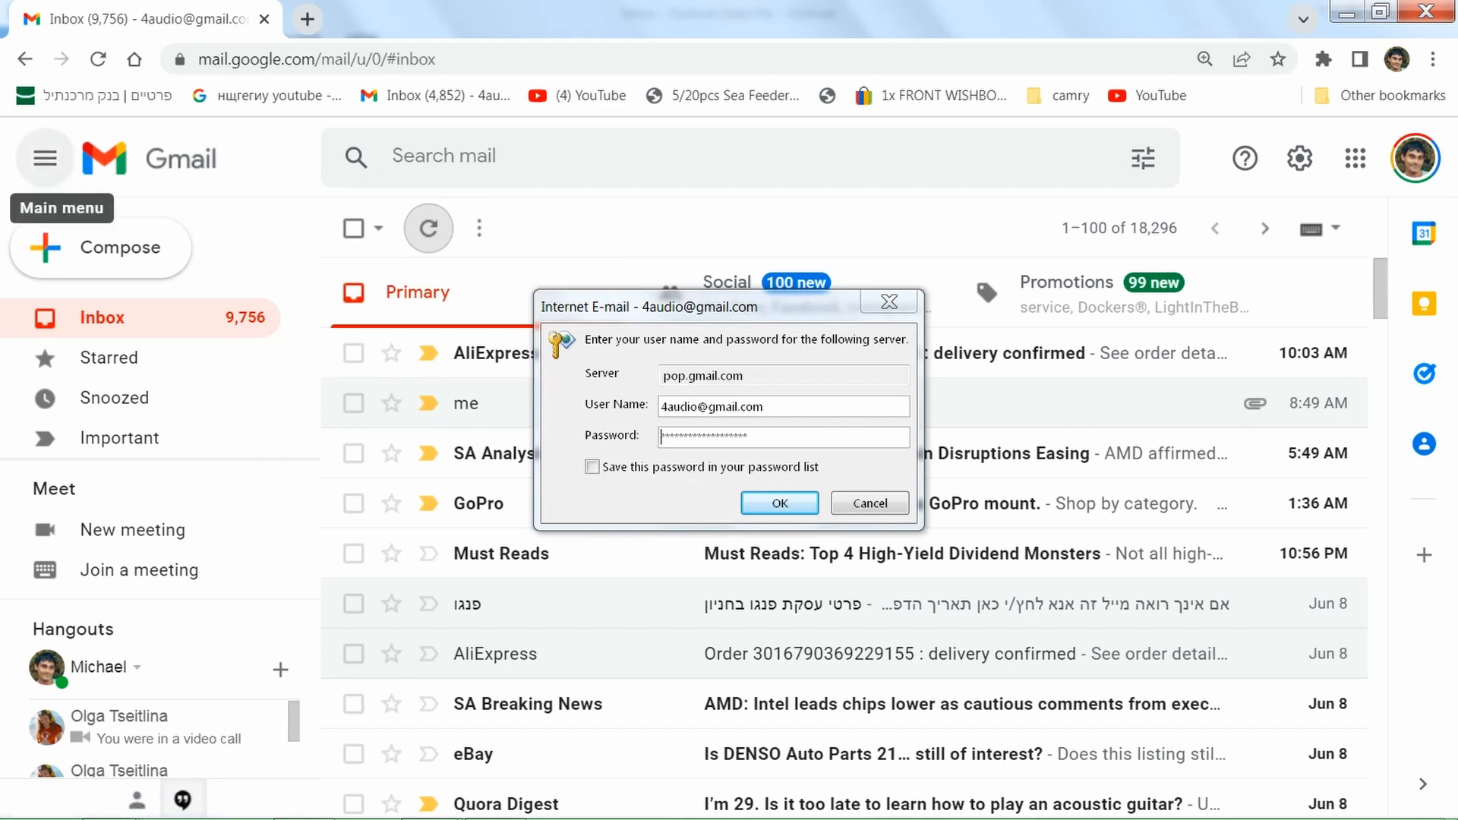
- Bring up the Chrome profile menu while Outlook's Gmail password prompt waits
{"action": "left_click", "coordinate": [781, 437]}
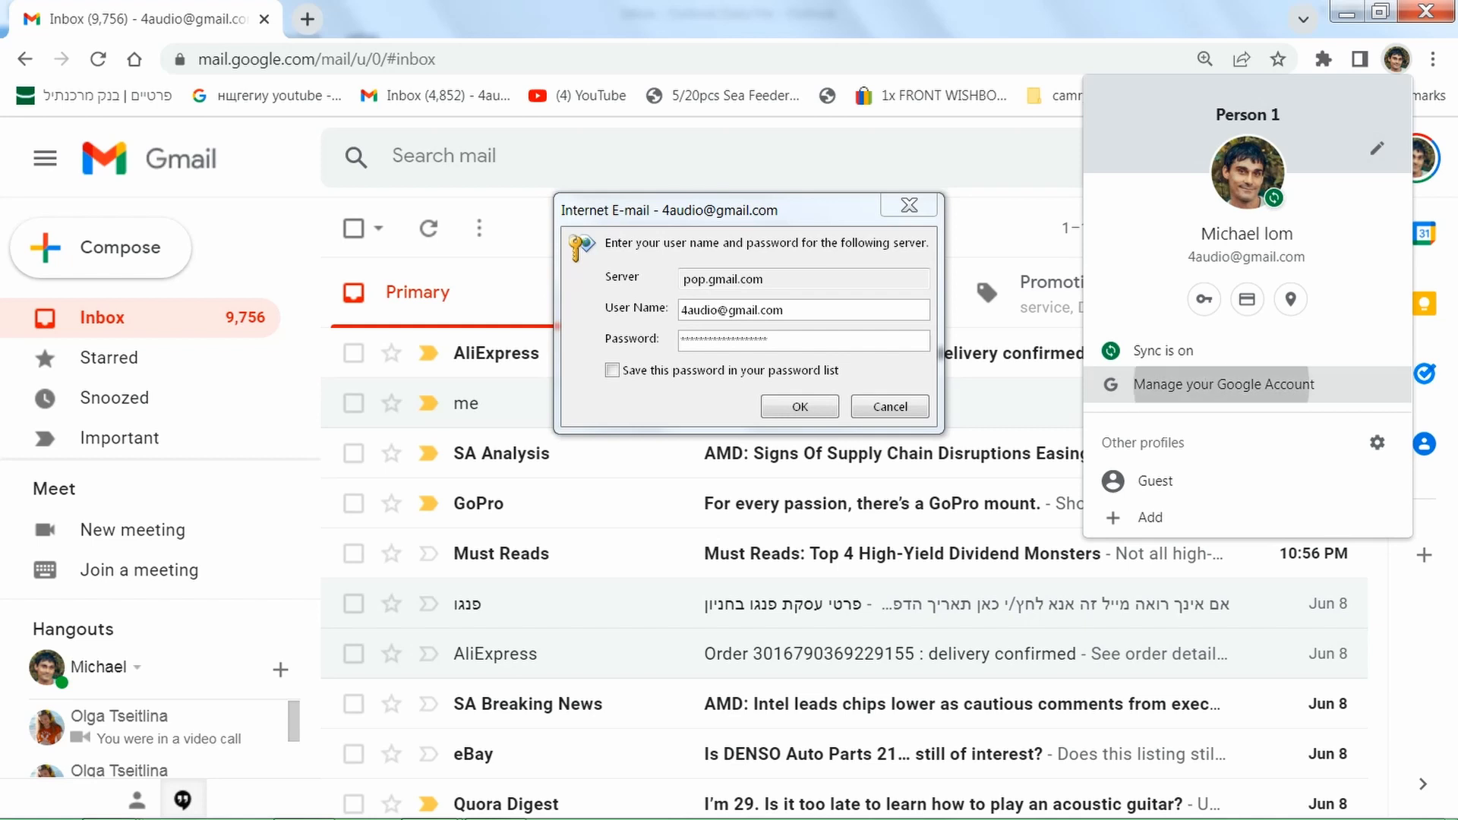
- Go to Manage your Google Account > Security and scroll to Signing in to Google
{"action": "left_click", "coordinate": [1222, 384]}
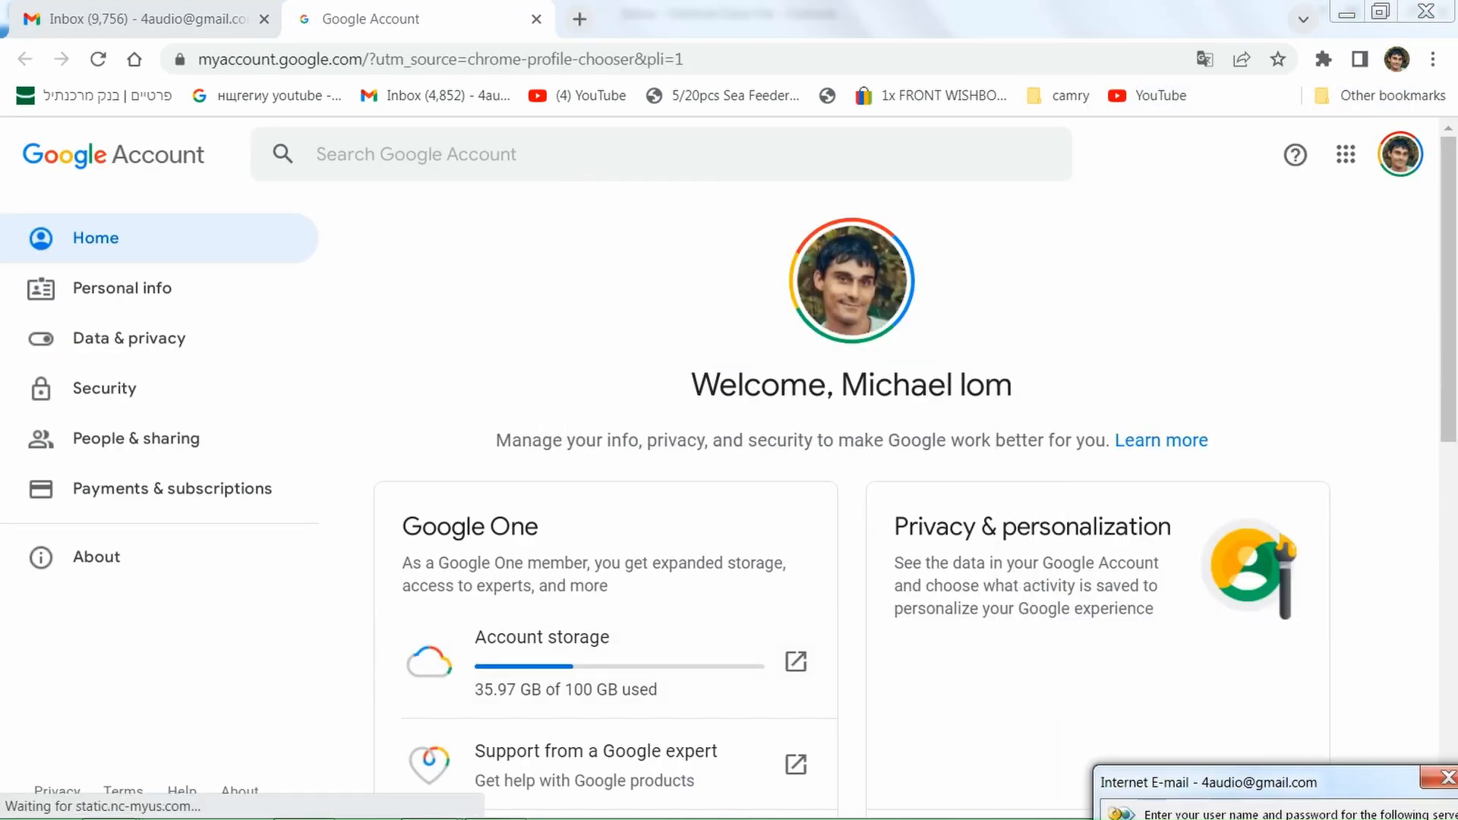
{"action": "left_click", "coordinate": [103, 388]}
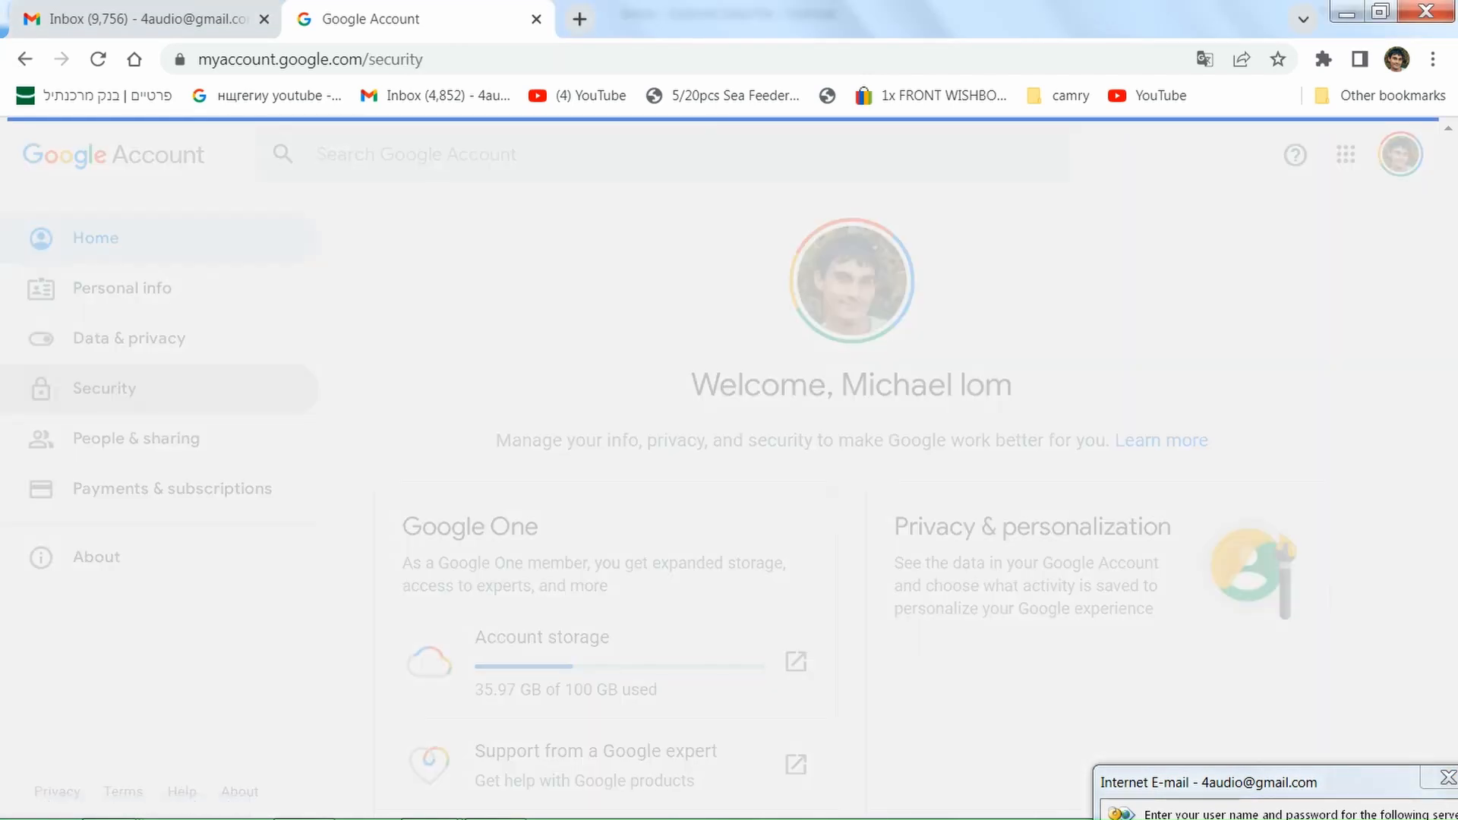
{"action": "left_click", "coordinate": [105, 388]}
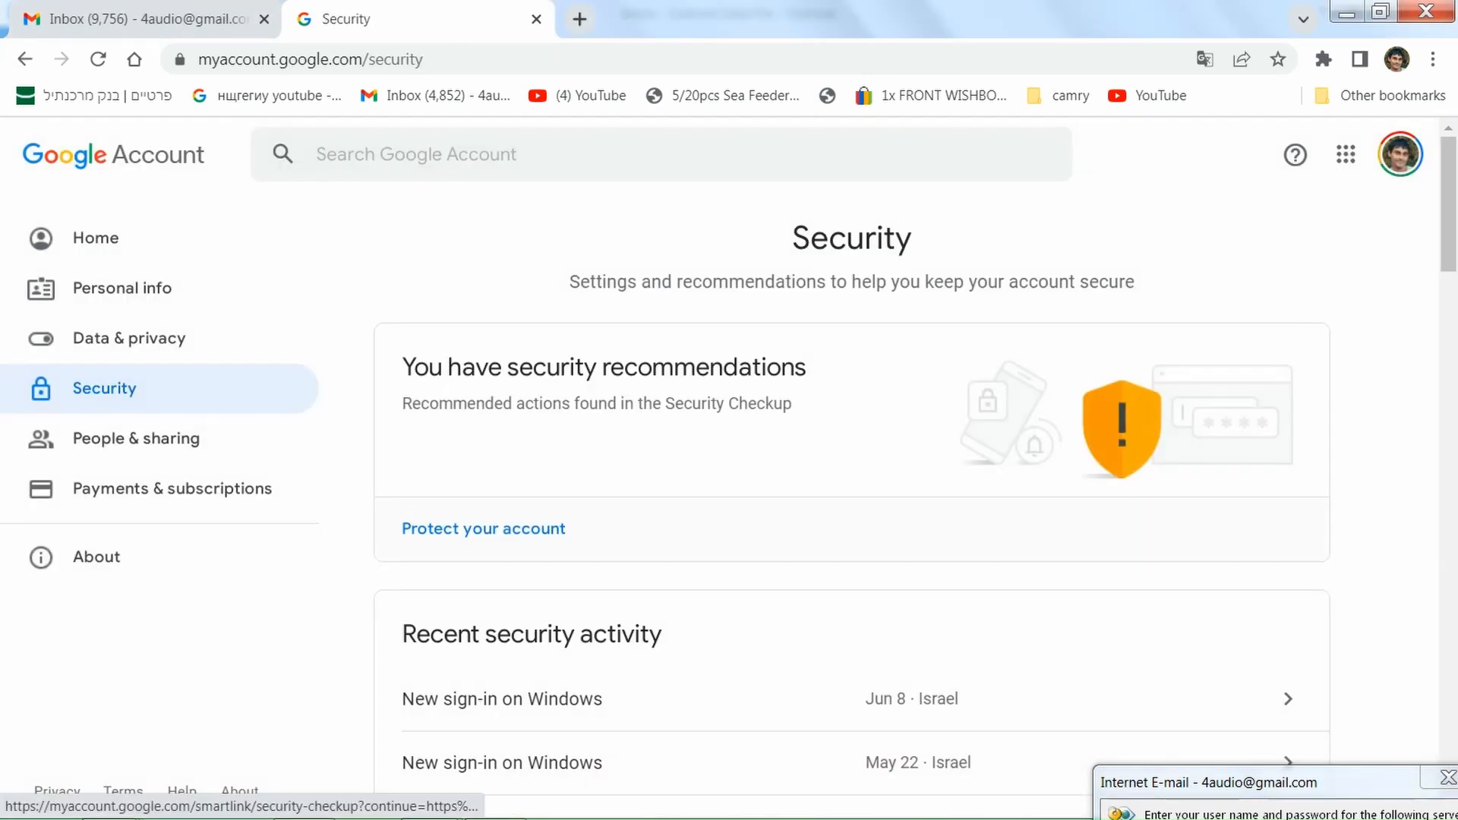
{"action": "scroll", "scroll_direction": "down", "scroll_amount": 3}
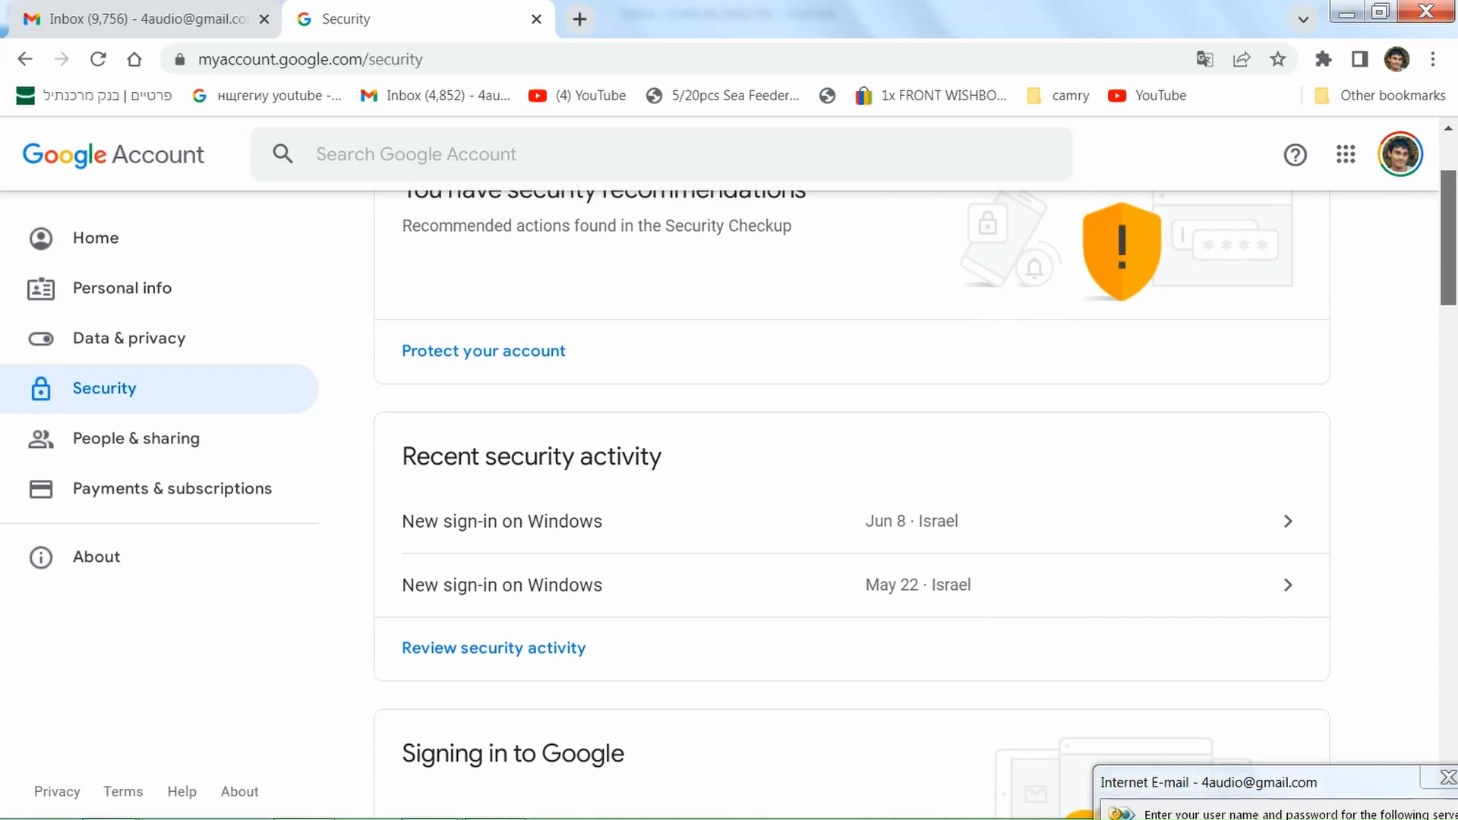
{"action": "scroll", "scroll_direction": "down", "scroll_amount": 3}
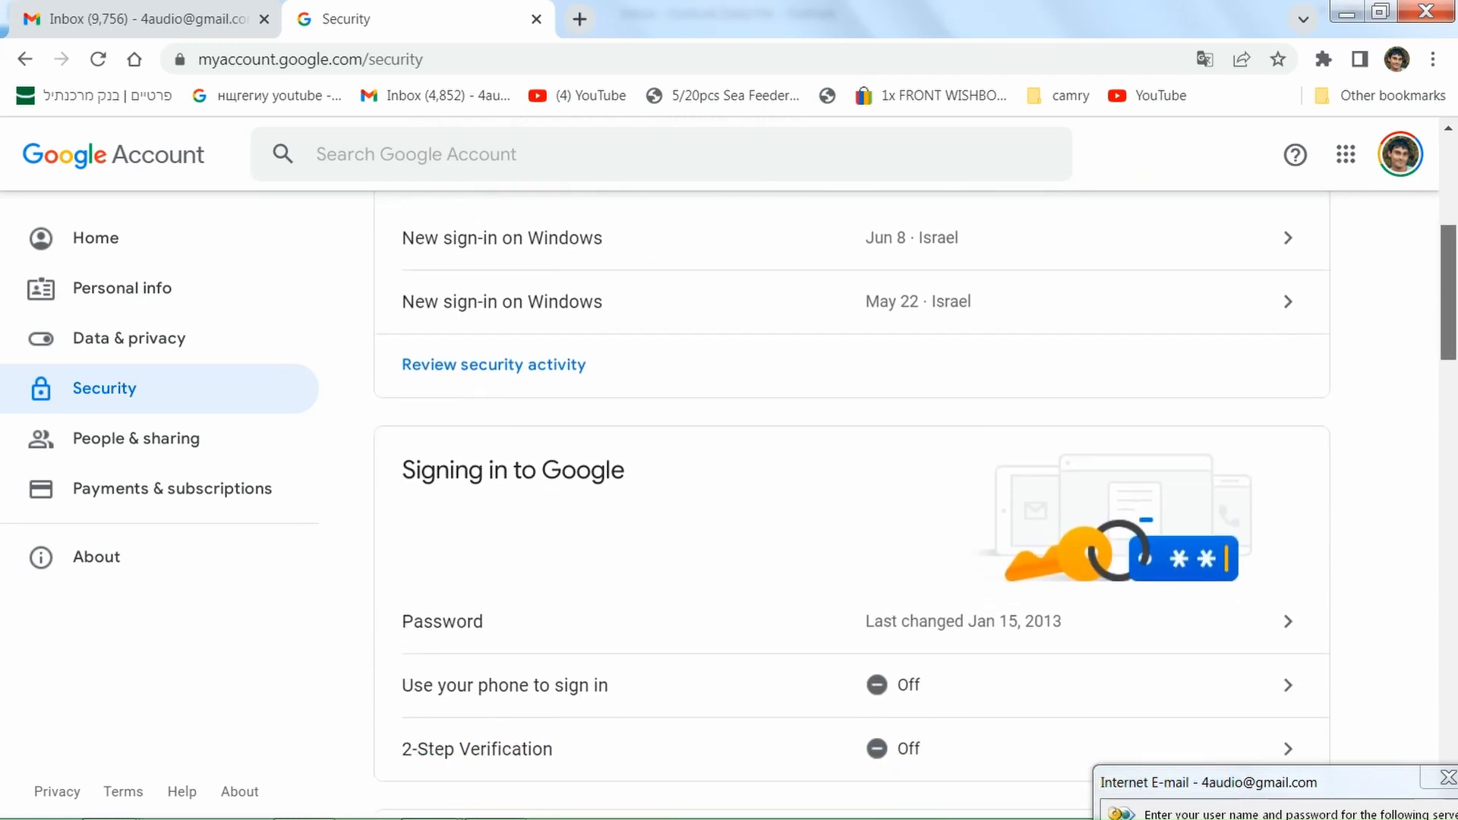
{"action": "scroll", "scroll_direction": "down", "scroll_amount": 3}
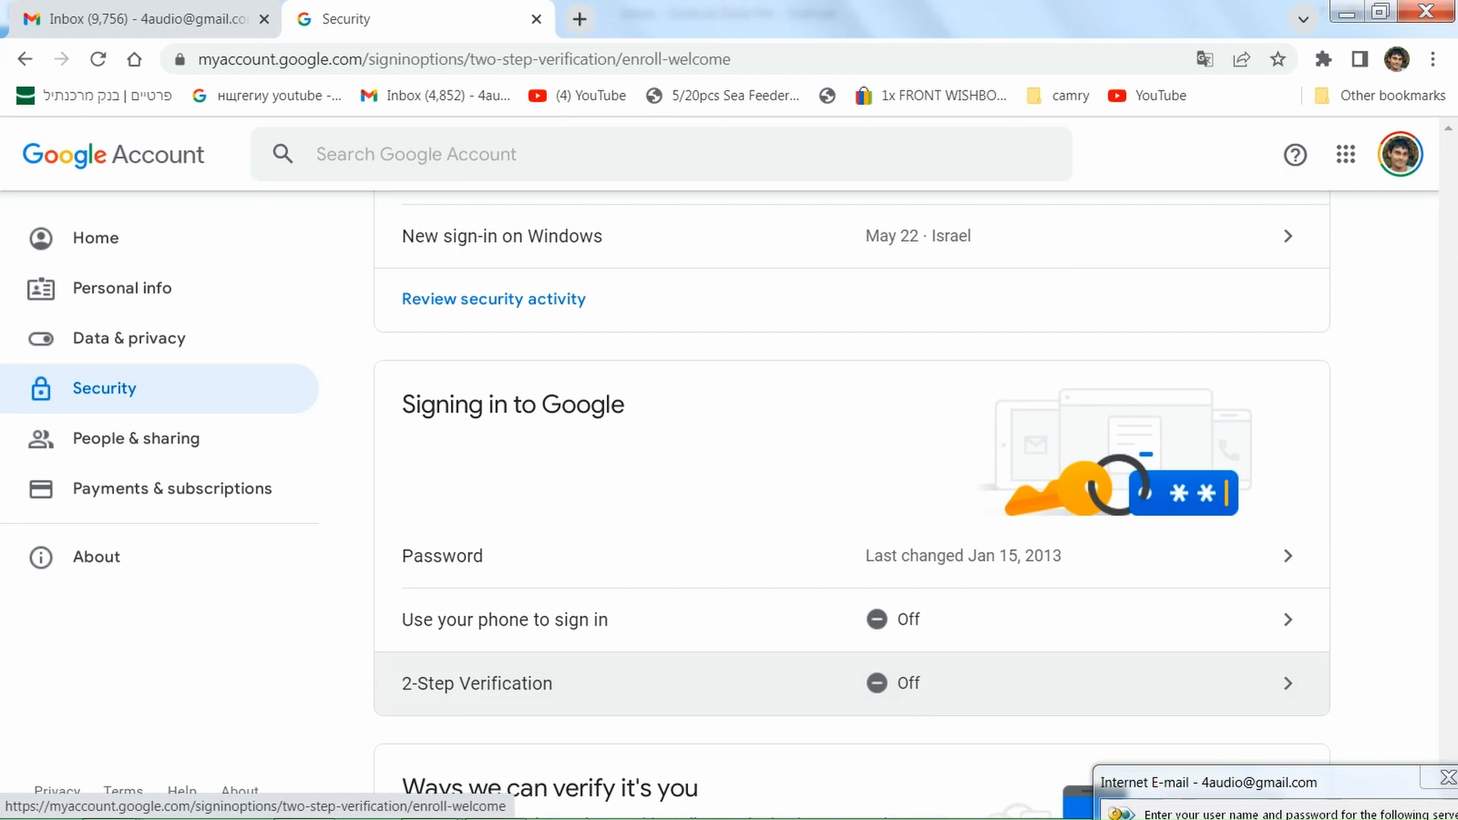
- Start the 2-Step Verification setup with Get Started
{"action": "left_click", "coordinate": [477, 682]}
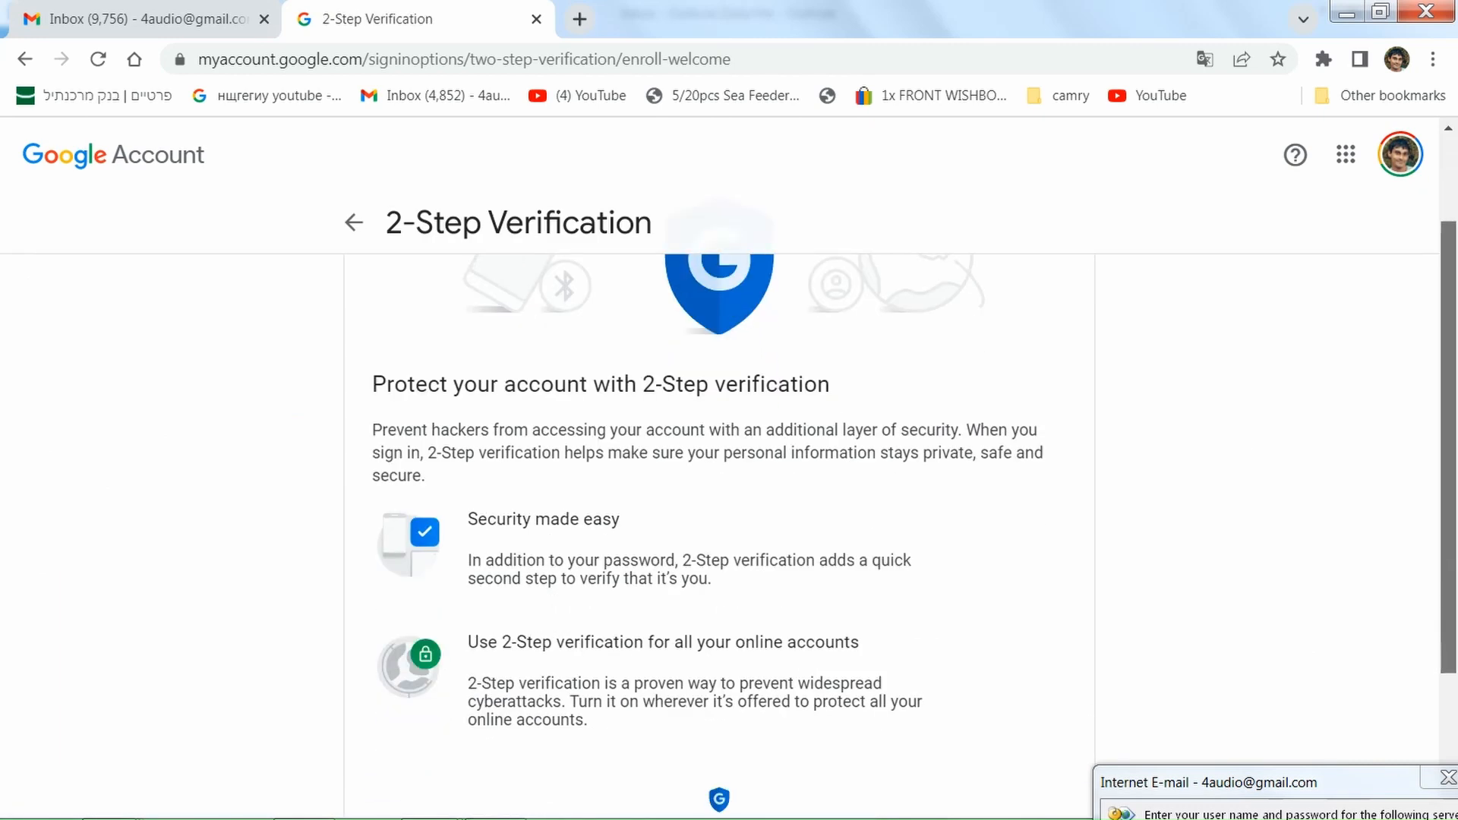
{"action": "scroll", "scroll_direction": "down", "scroll_amount": 3}
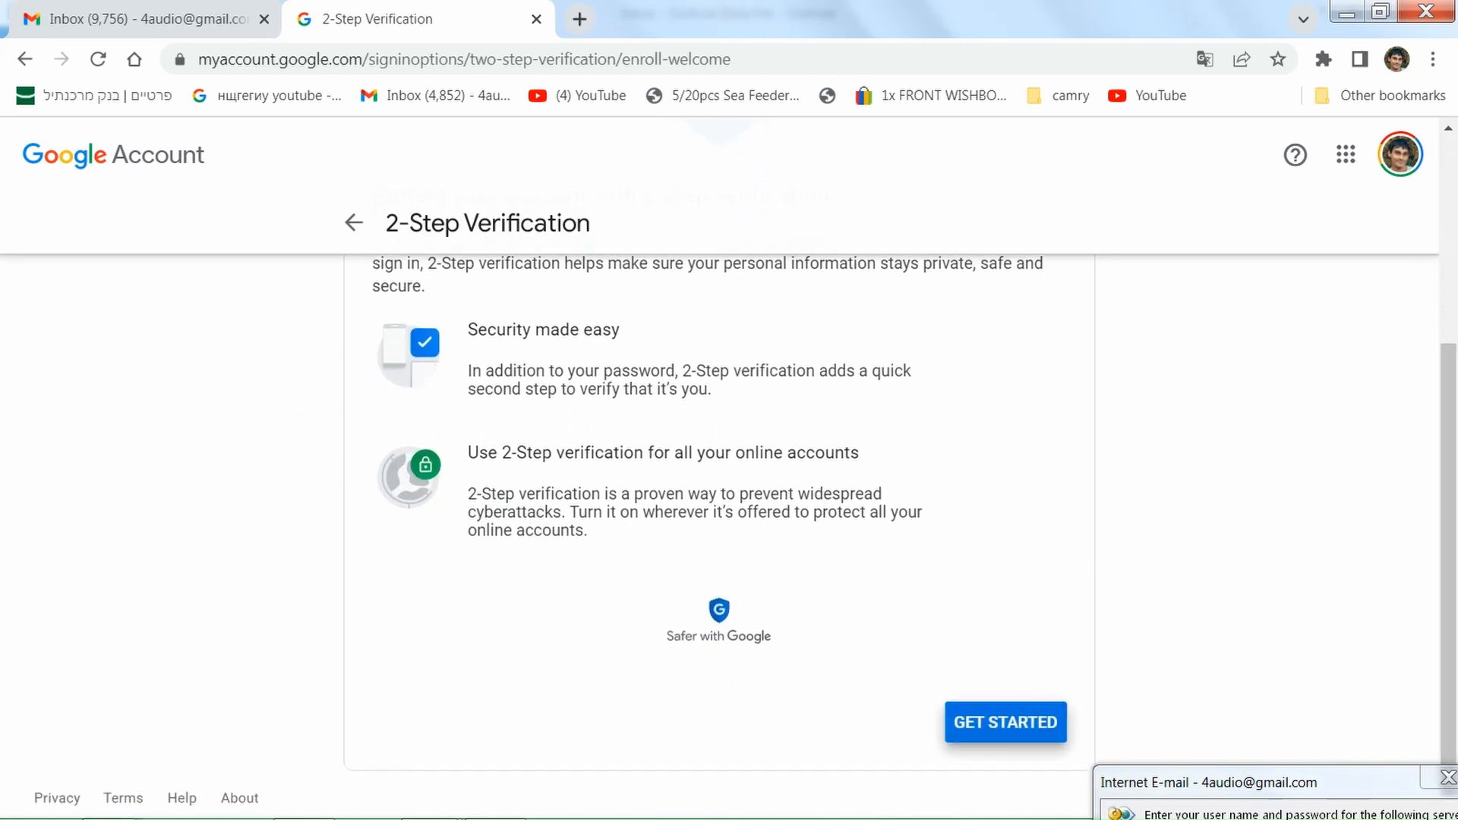
{"action": "left_click", "coordinate": [1006, 723]}
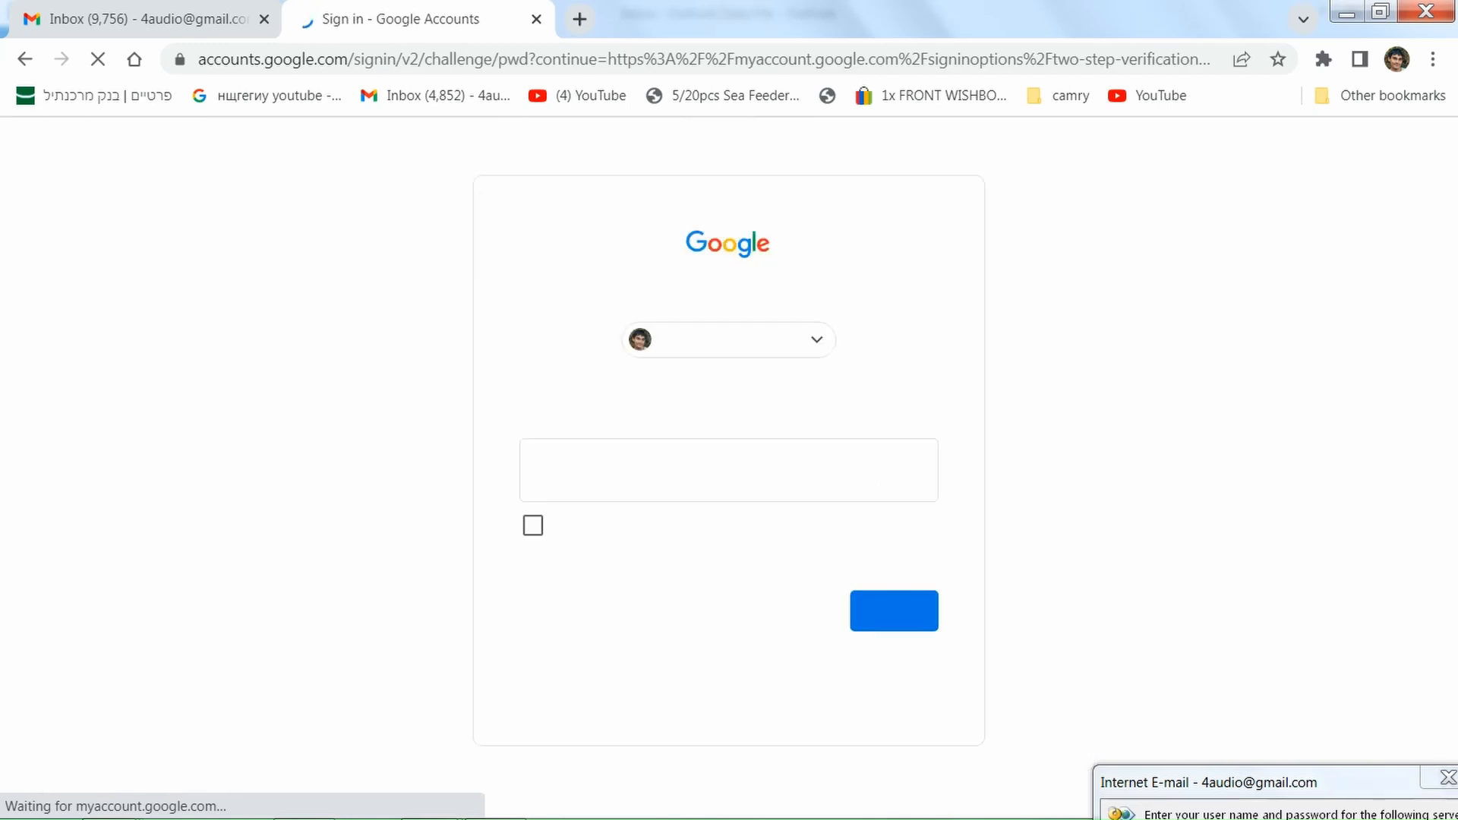
- Re-verify identity with the saved account password and continue to the phone-prompt step
{"action": "type", "text": "password"}
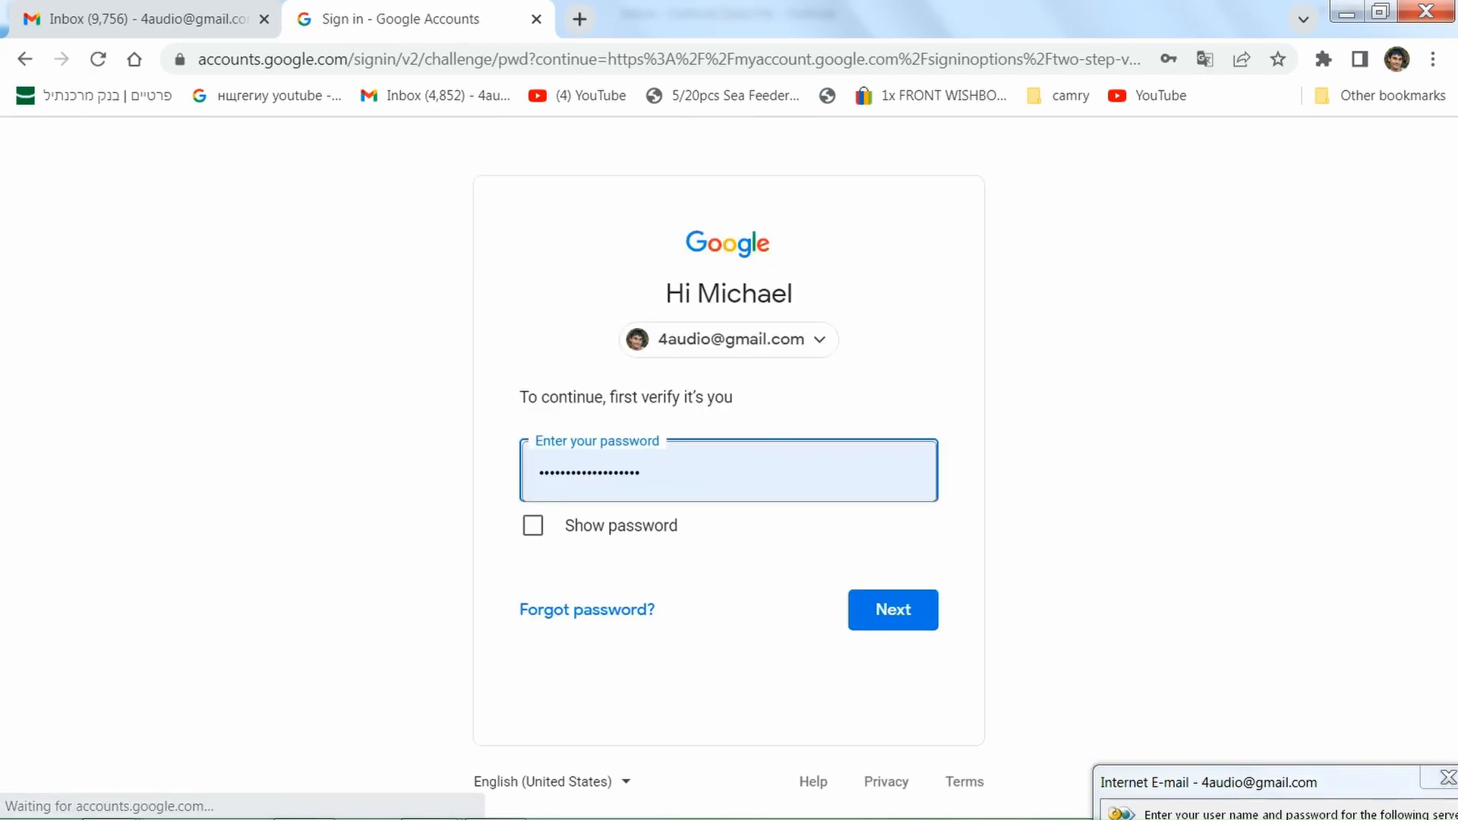
{"action": "left_click", "coordinate": [727, 469]}
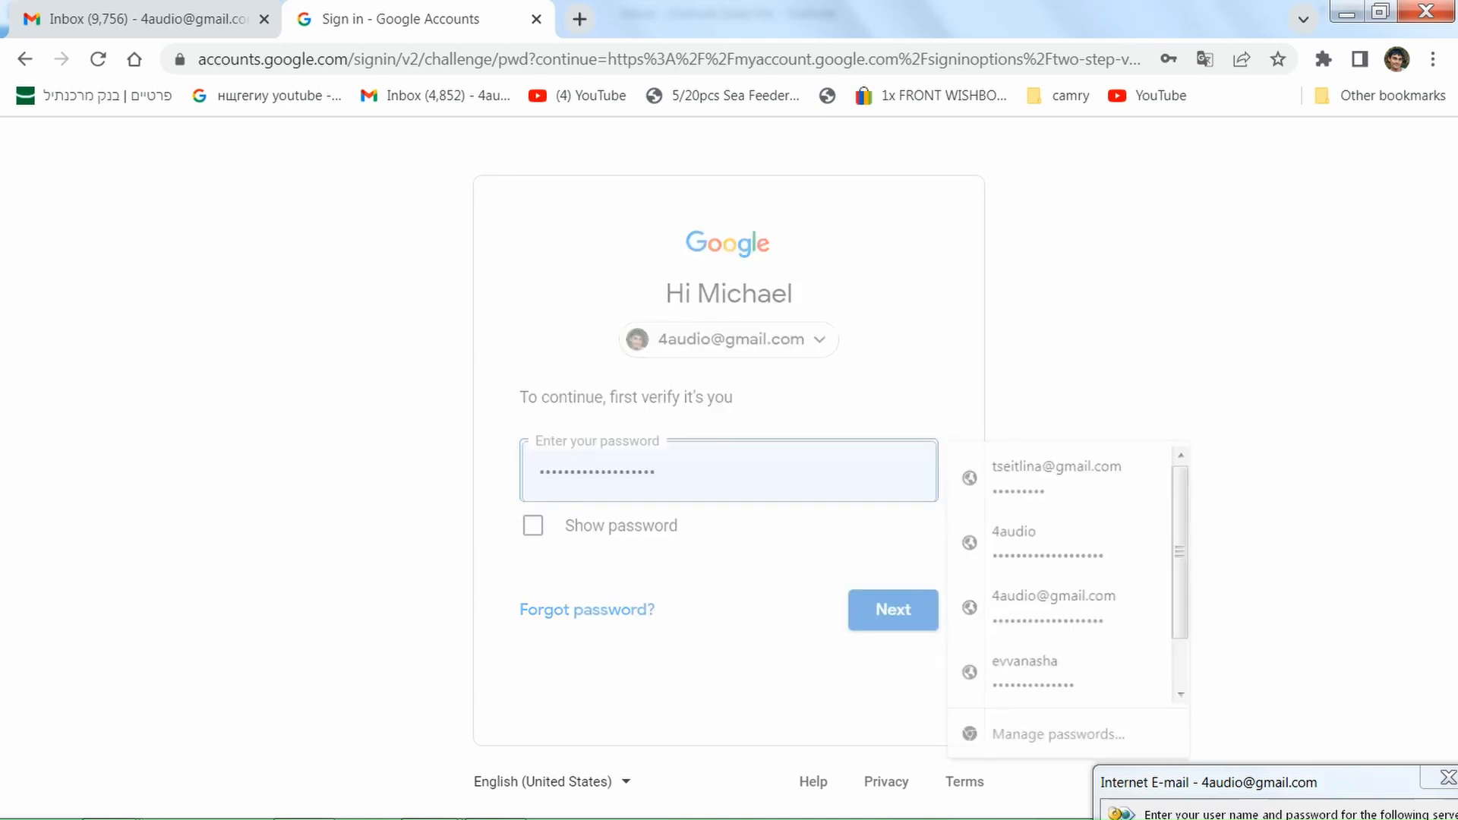
{"action": "left_click", "coordinate": [890, 609]}
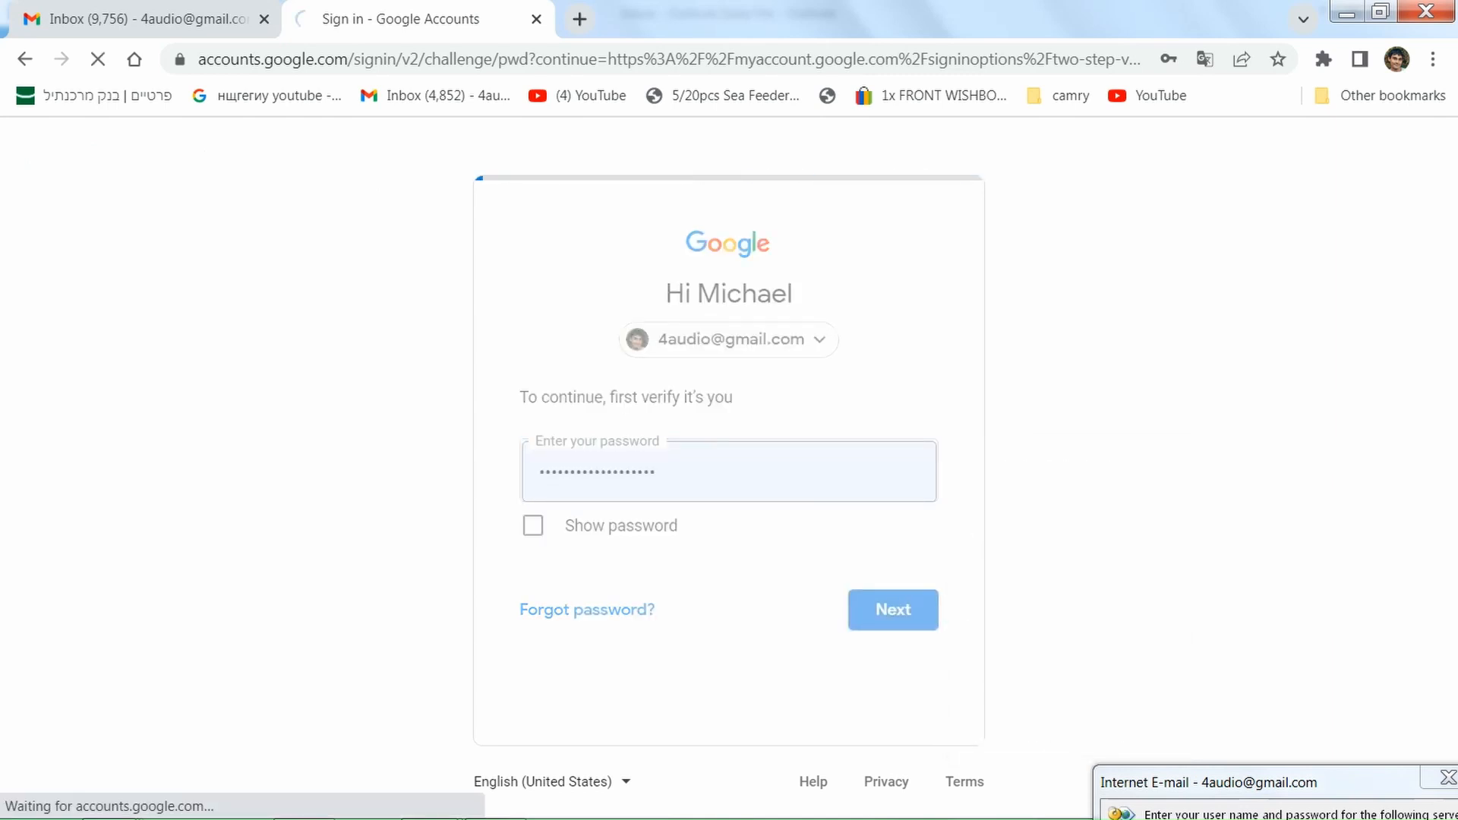
{"action": "left_click", "coordinate": [892, 610]}
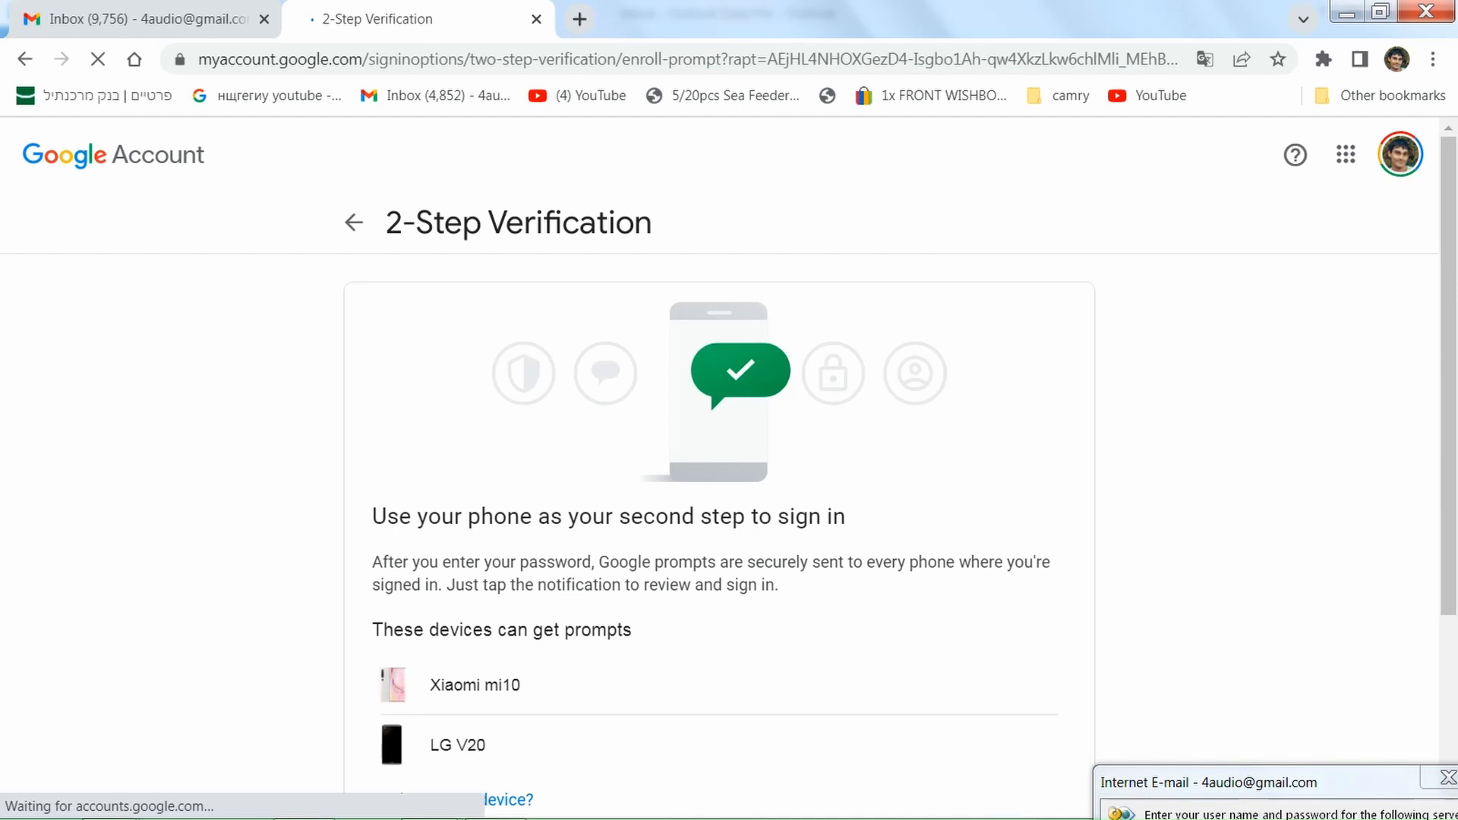
- Accept phone prompts as the second step and send a code to the backup number
{"action": "scroll", "scroll_direction": "down", "scroll_amount": 3}
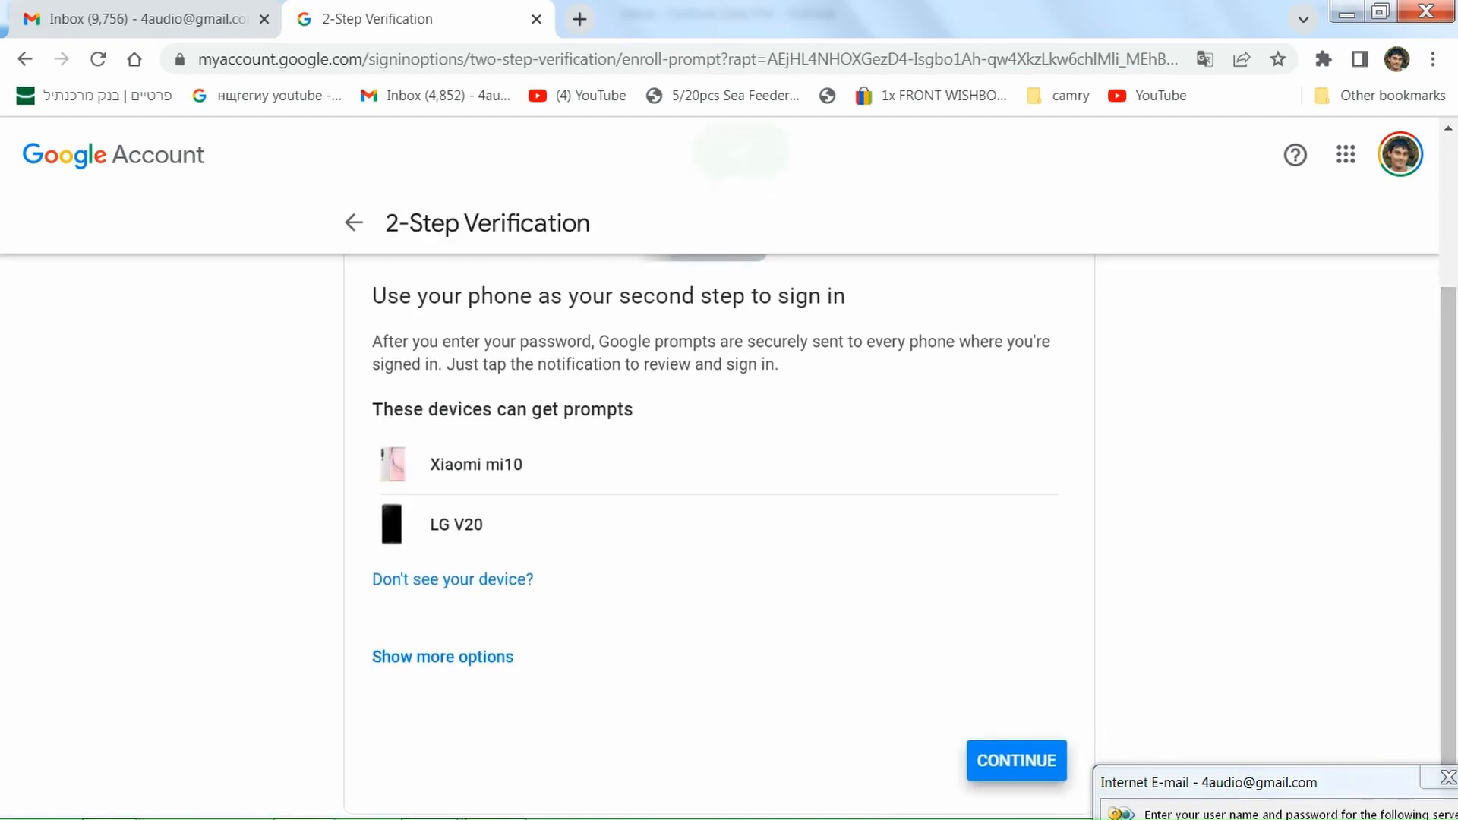
{"action": "left_click", "coordinate": [1016, 759]}
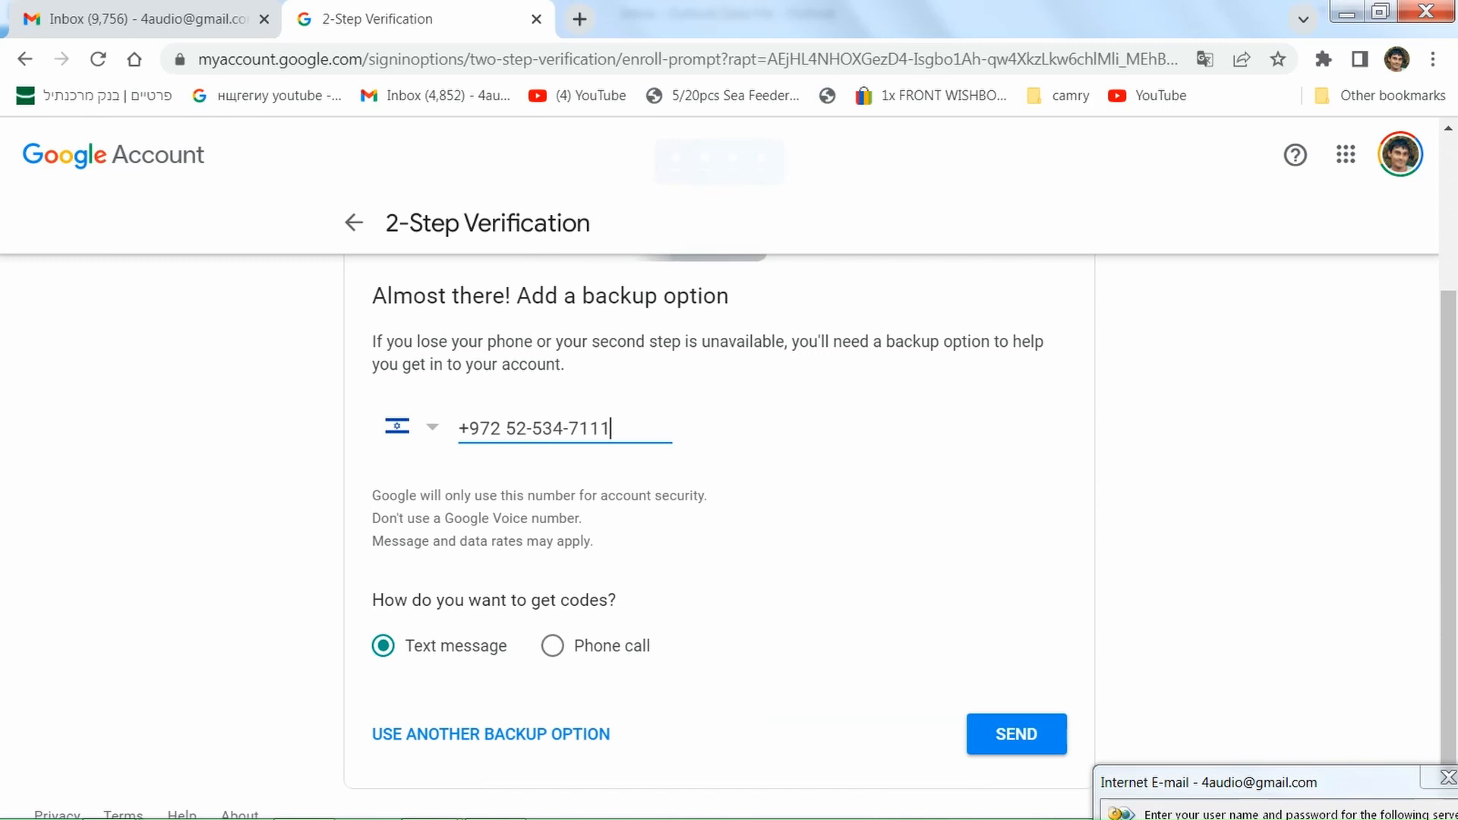
{"action": "left_click", "coordinate": [1016, 735]}
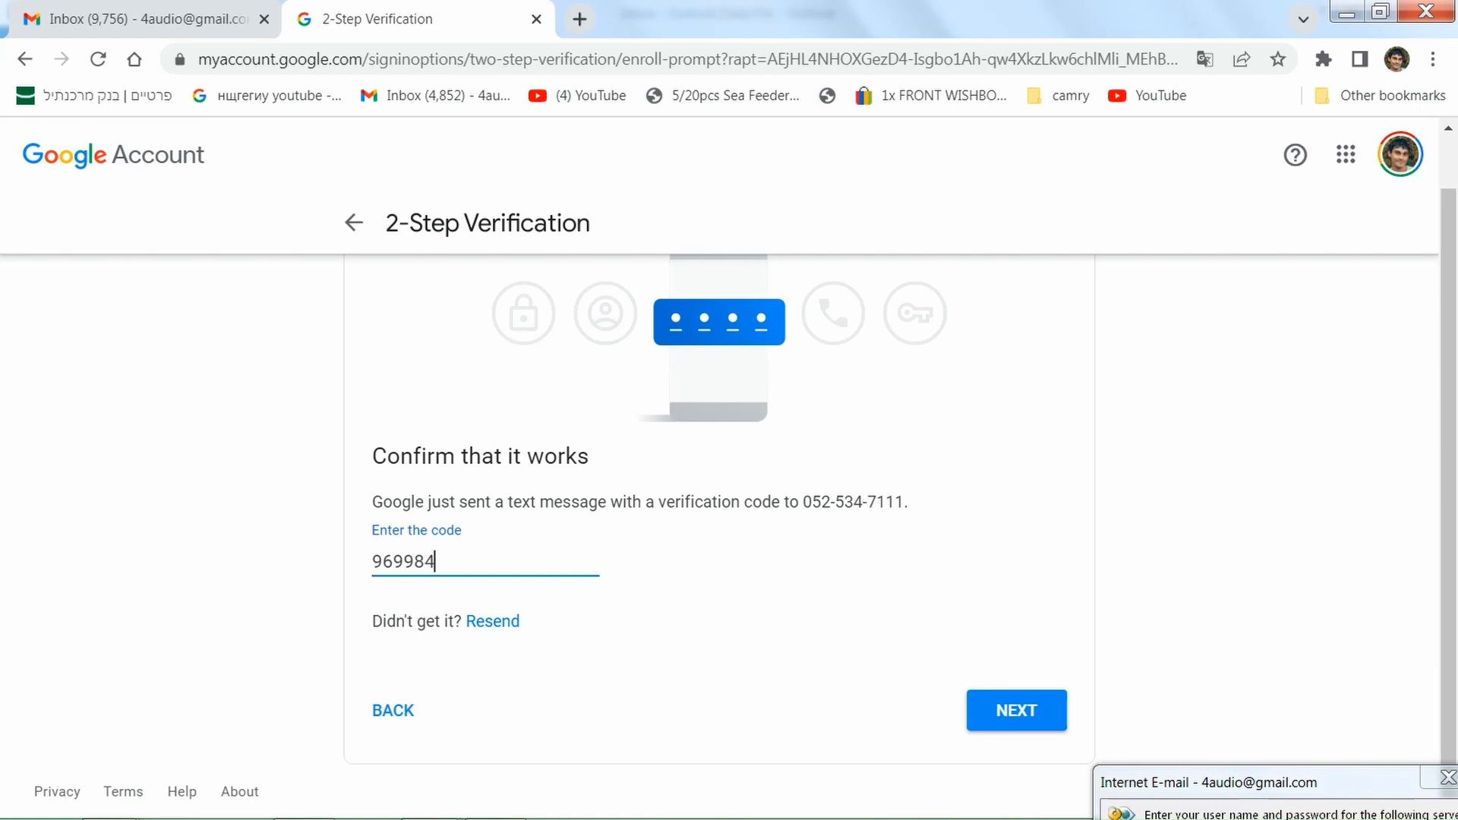
- Submit the SMS verification code and turn 2-Step Verification on
{"action": "left_click", "coordinate": [1016, 711]}
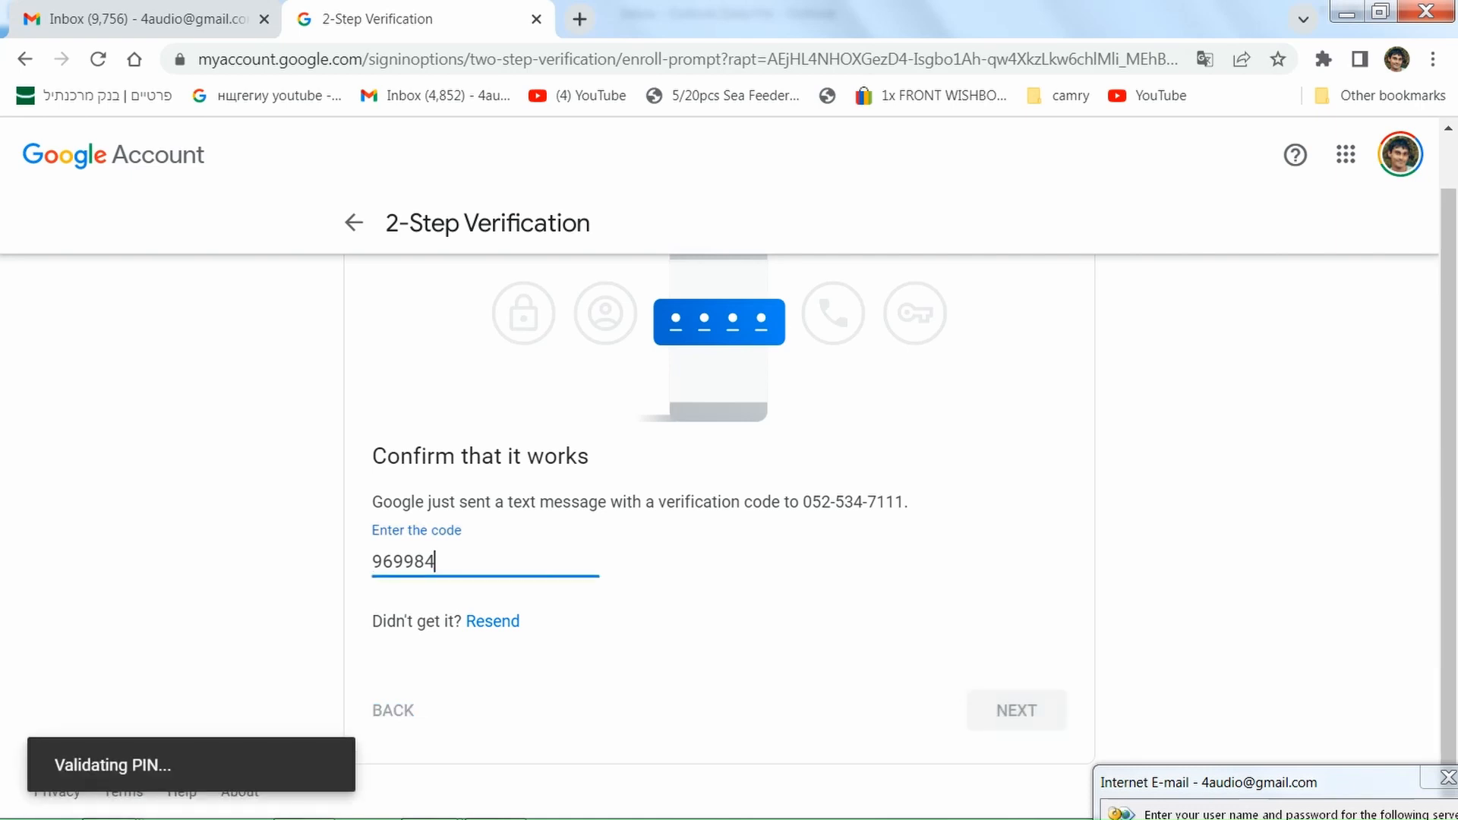
{"action": "left_click", "coordinate": [1015, 710]}
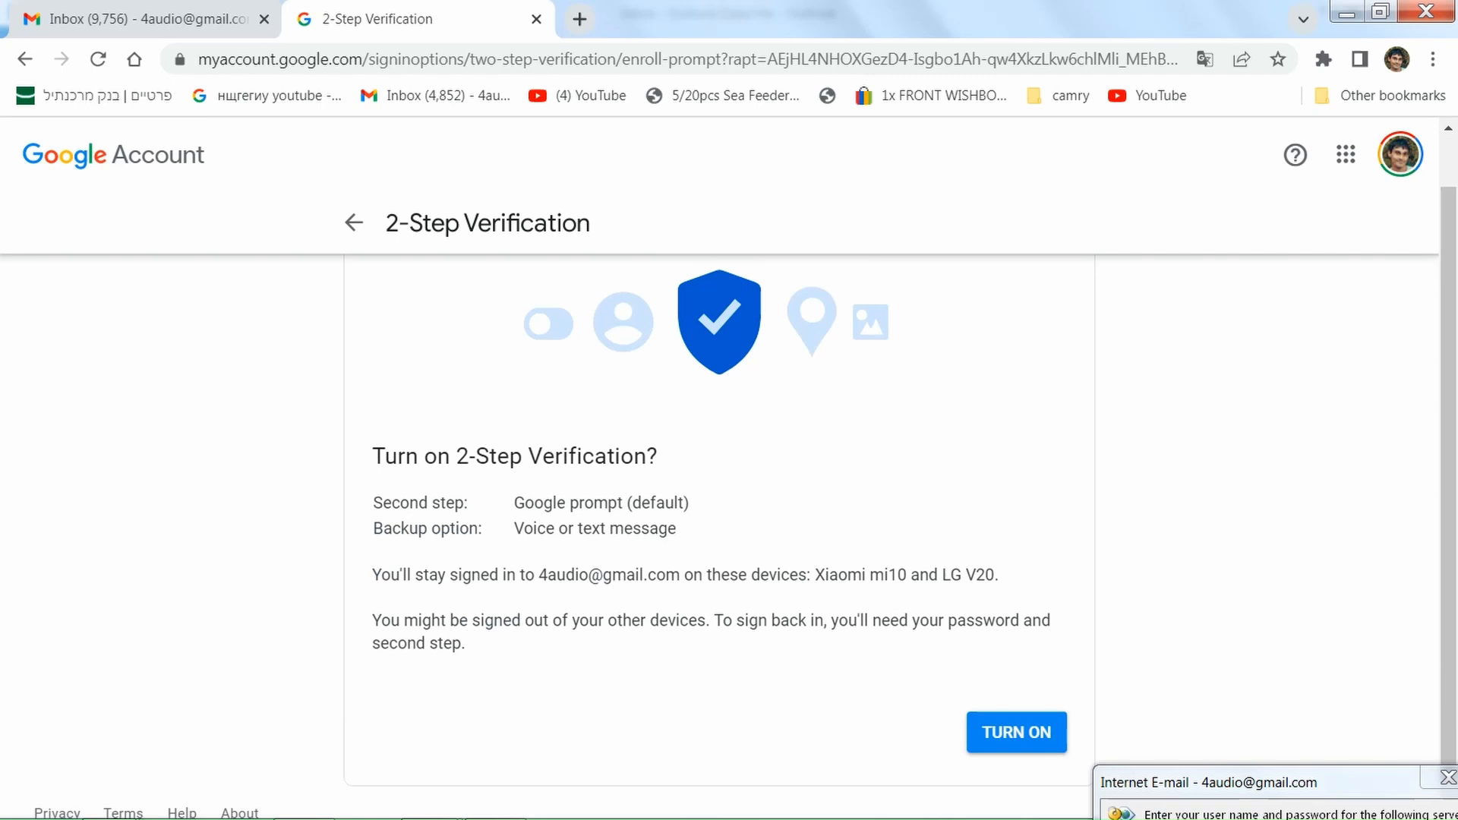
{"action": "left_click", "coordinate": [1016, 732]}
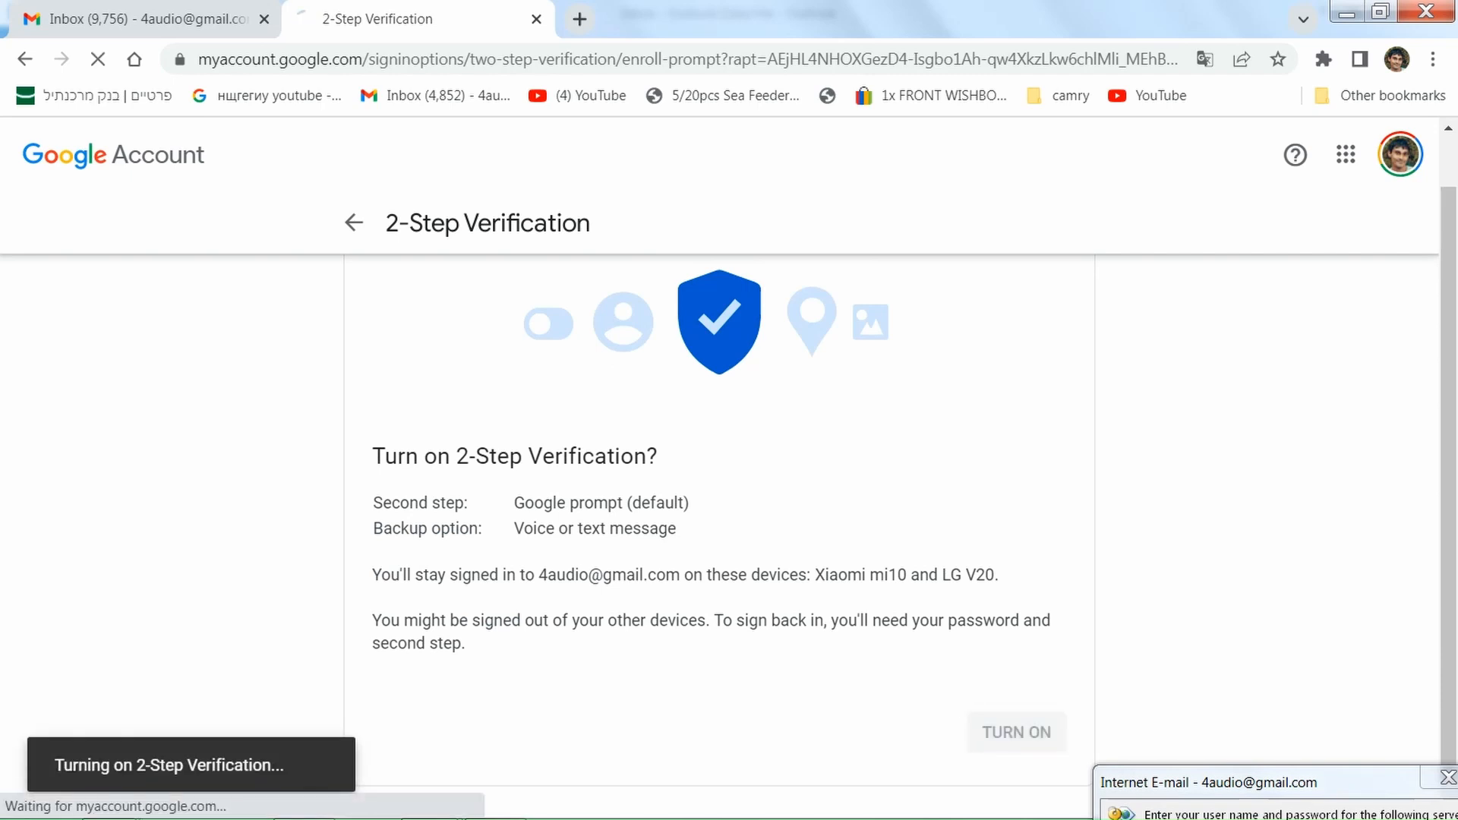
{"action": "left_click", "coordinate": [1015, 732]}
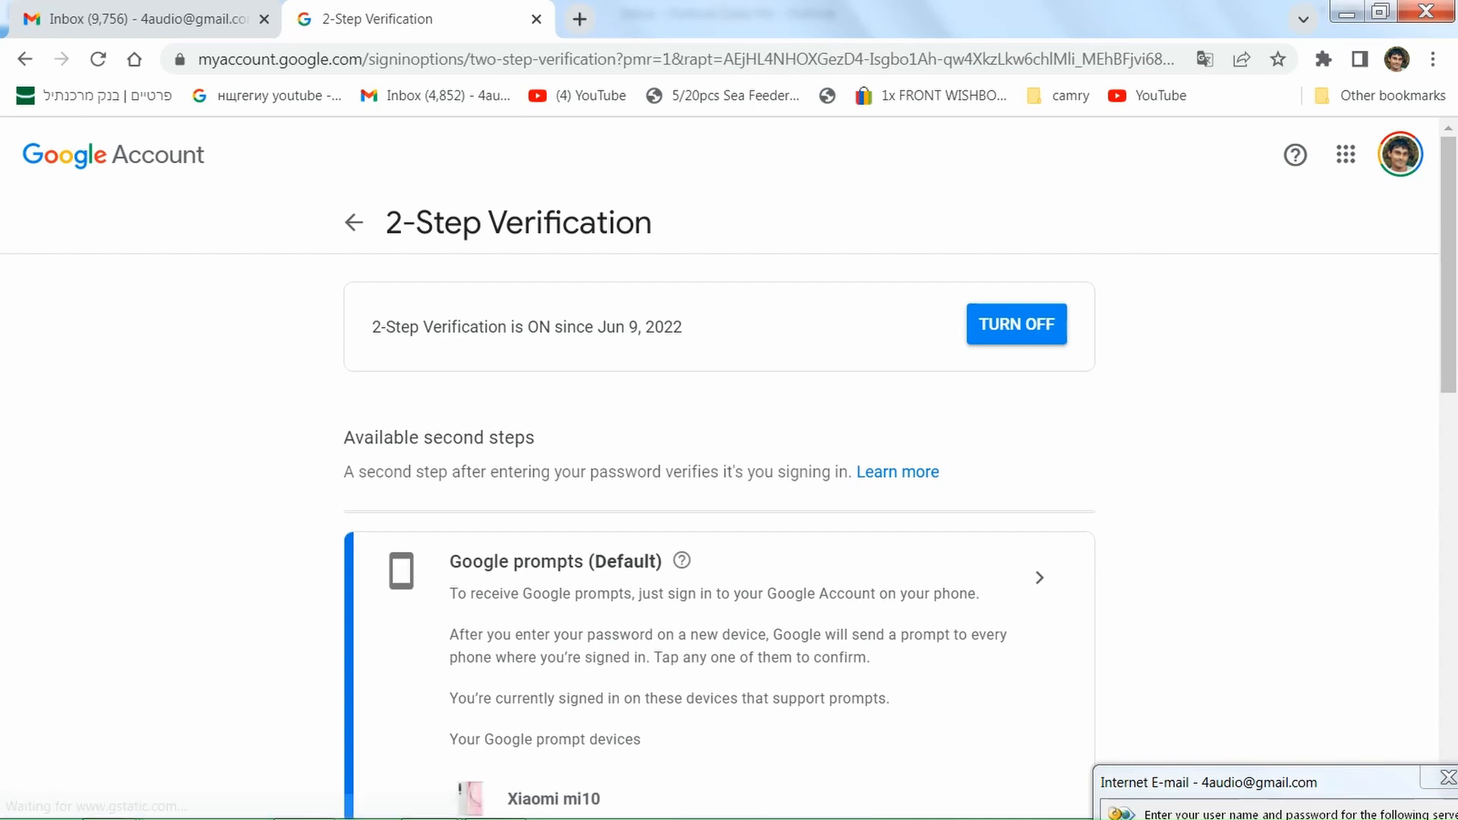
- View the Gmail inbox's 2-Step Verification email and reopen the account menu
{"action": "scroll", "scroll_direction": "down", "scroll_amount": 3}
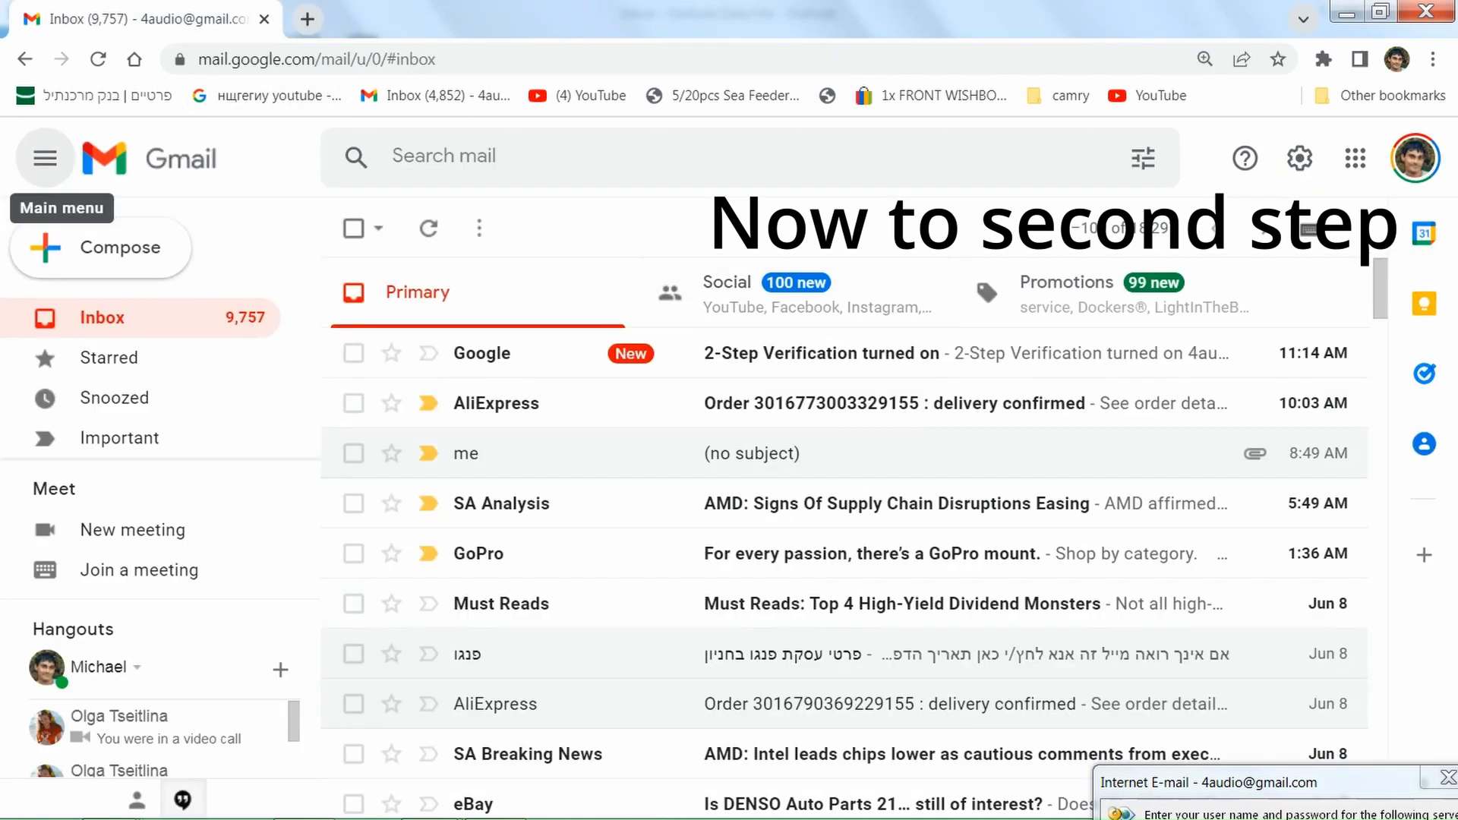
{"action": "left_click", "coordinate": [1413, 156]}
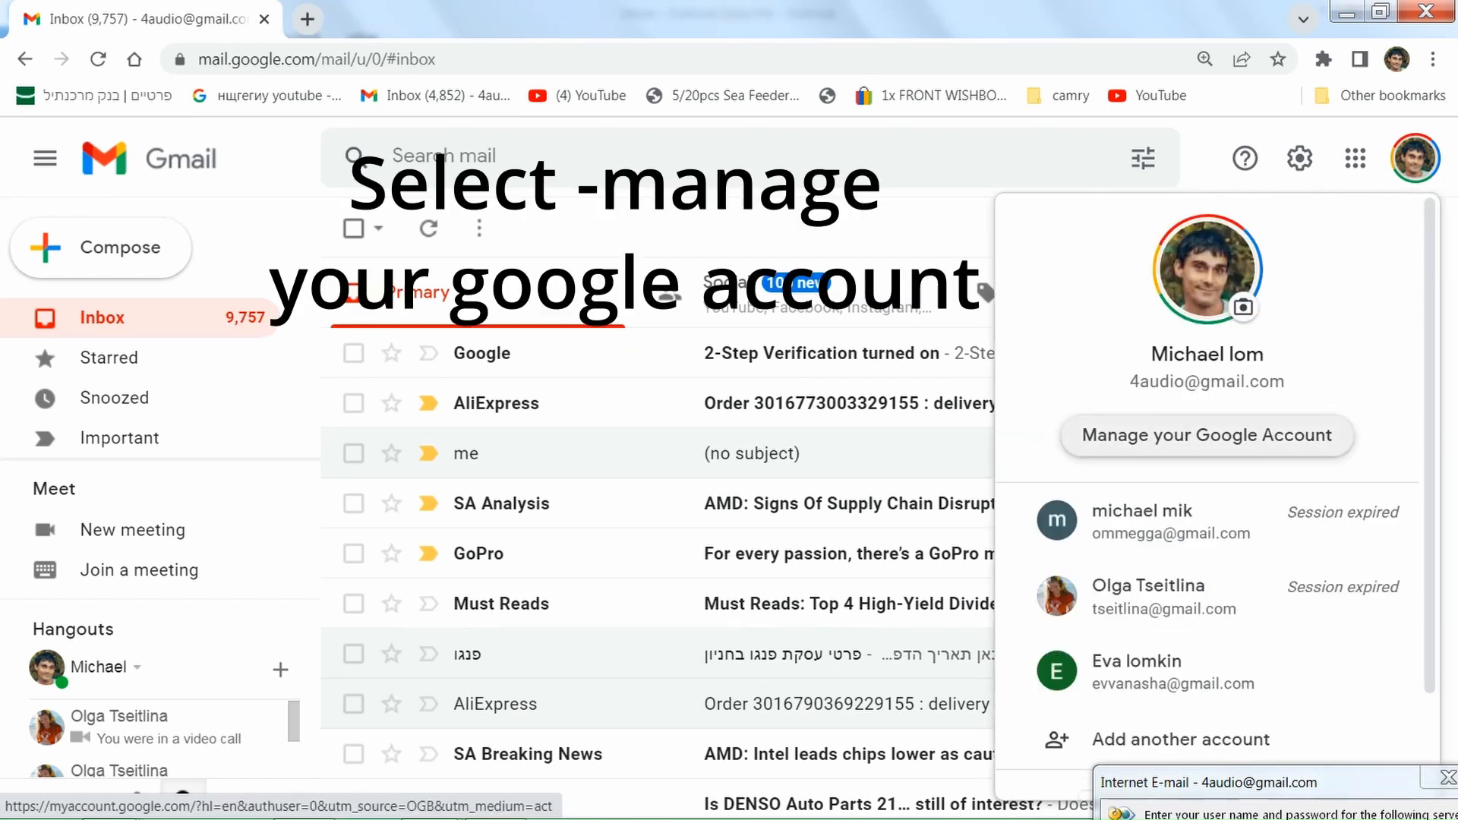
- Return to Google Account Security and scroll down to the App passwords entry
{"action": "left_click", "coordinate": [1204, 436]}
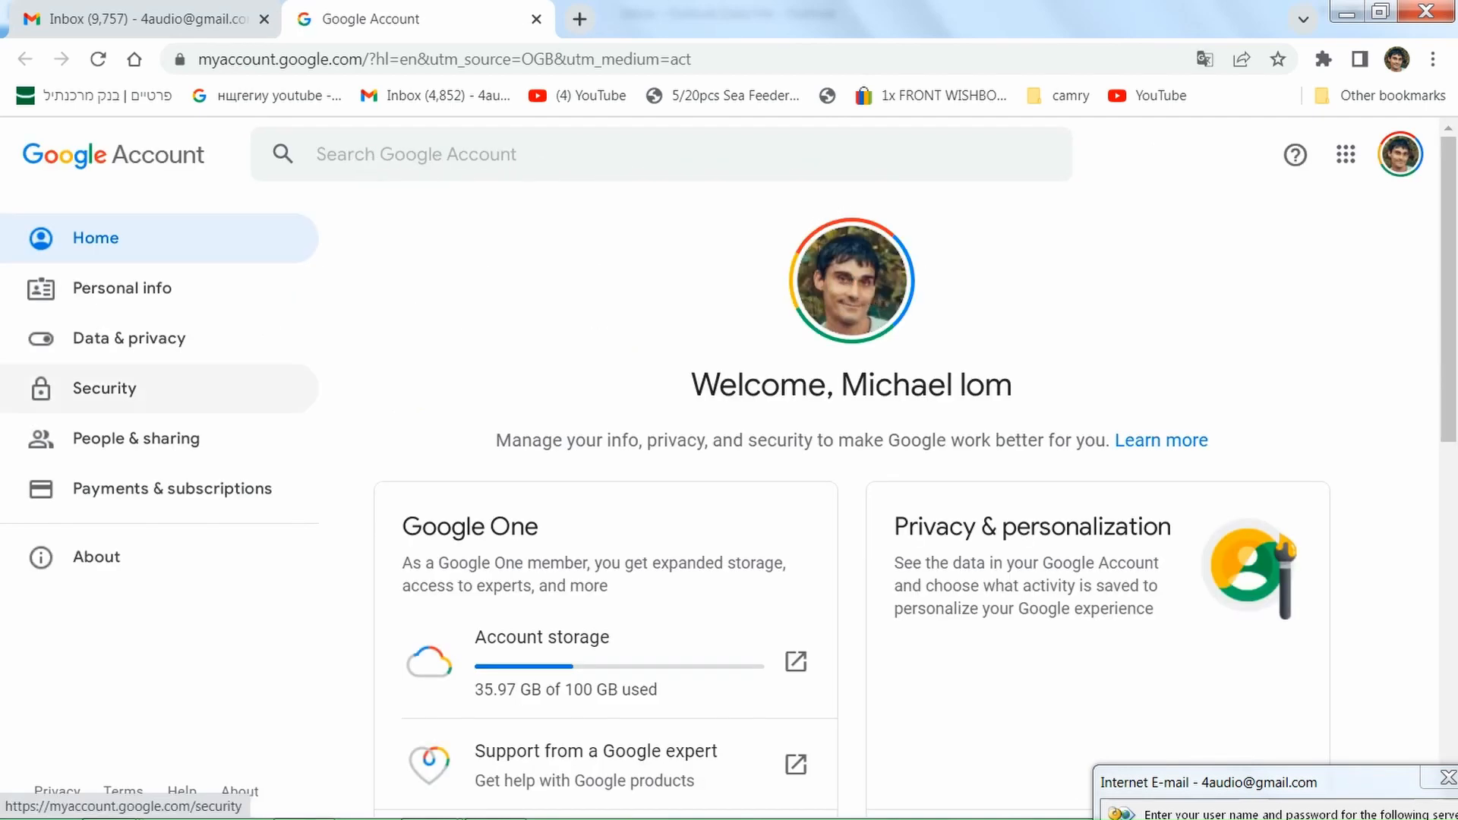
{"action": "left_click", "coordinate": [105, 387]}
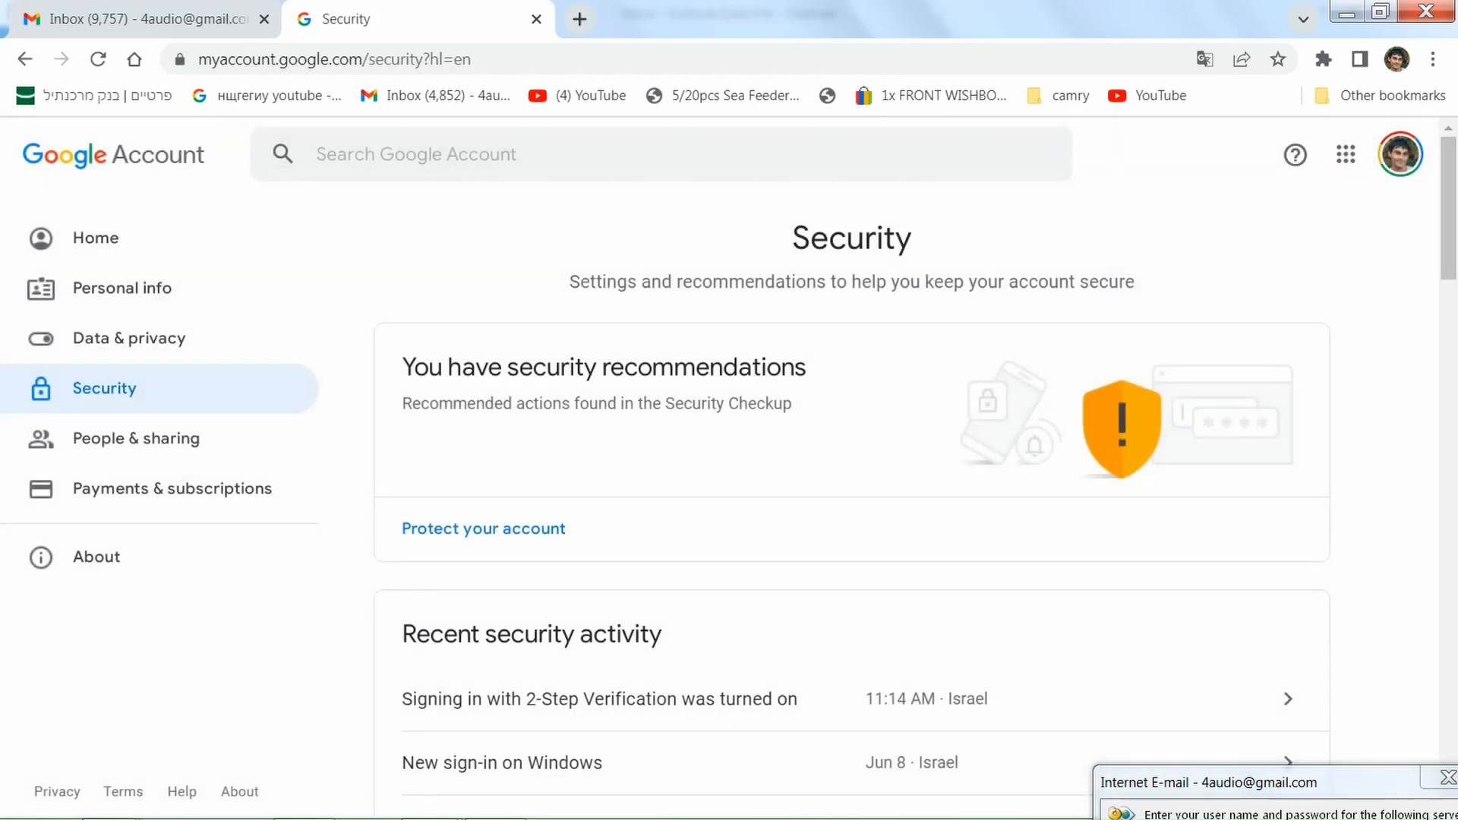
{"action": "scroll", "scroll_direction": "down", "scroll_amount": 3}
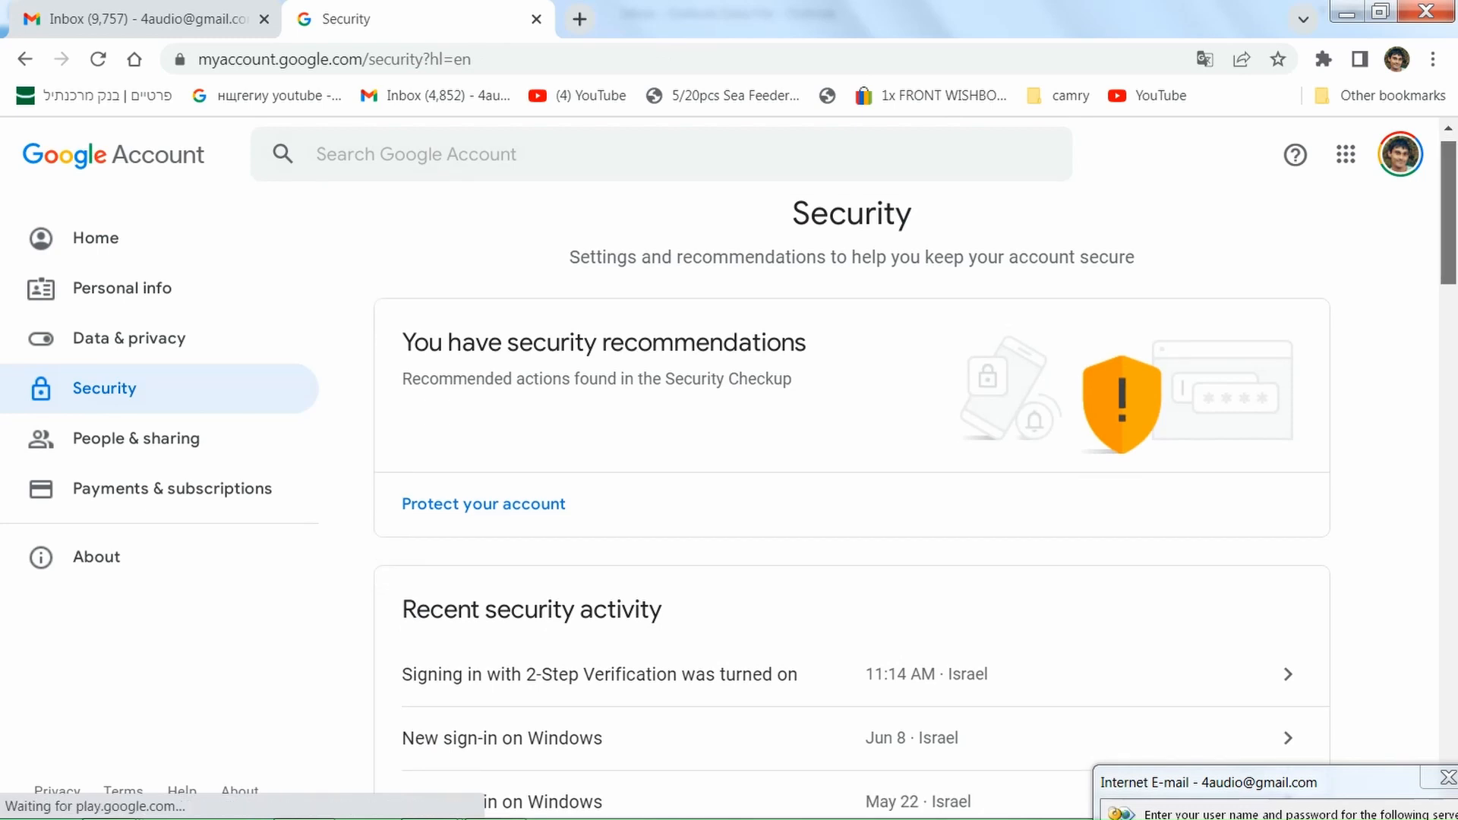
{"action": "scroll", "scroll_direction": "down", "scroll_amount": 3}
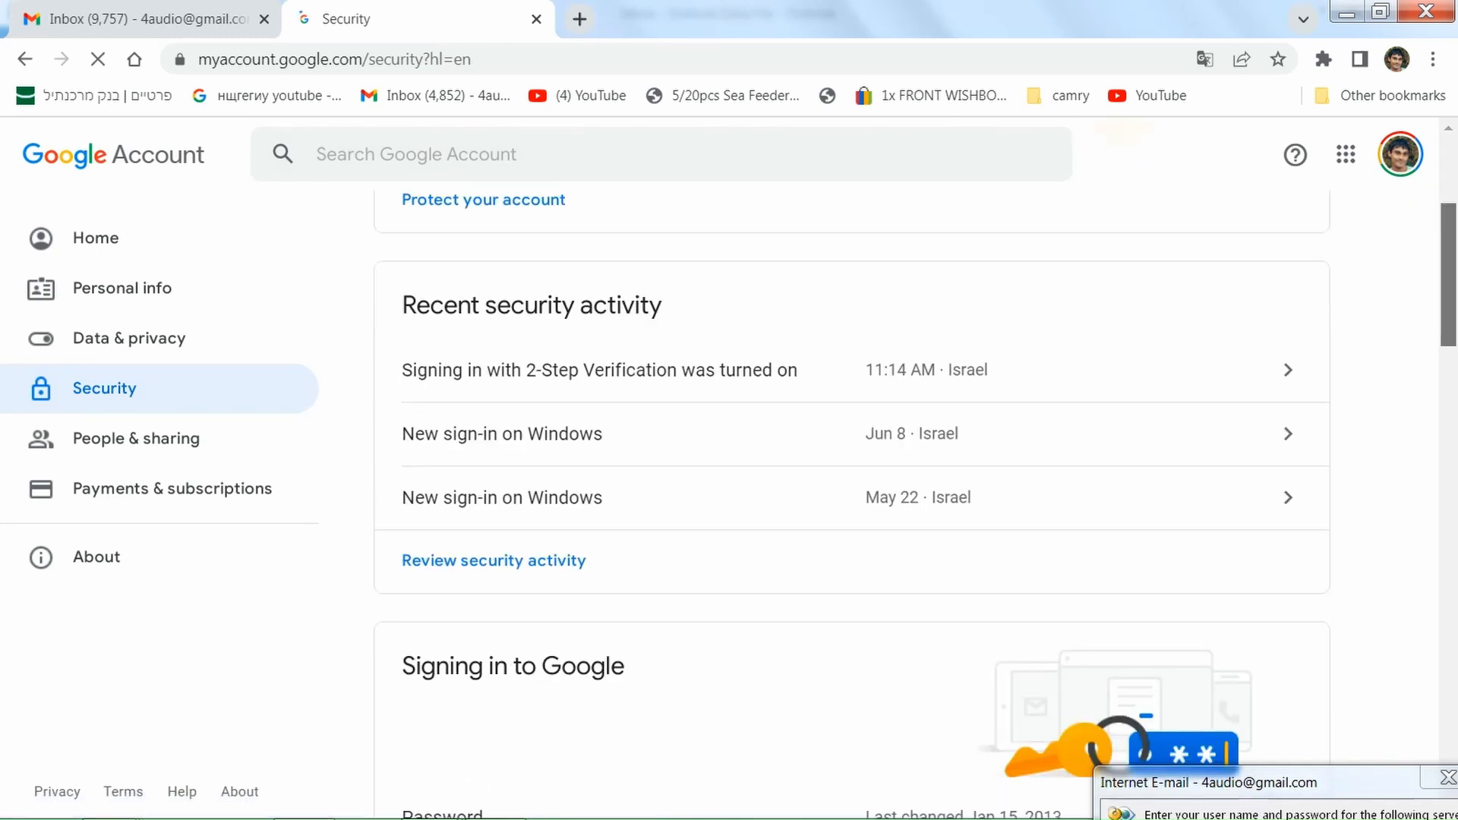
{"action": "scroll", "scroll_direction": "down", "scroll_amount": 3}
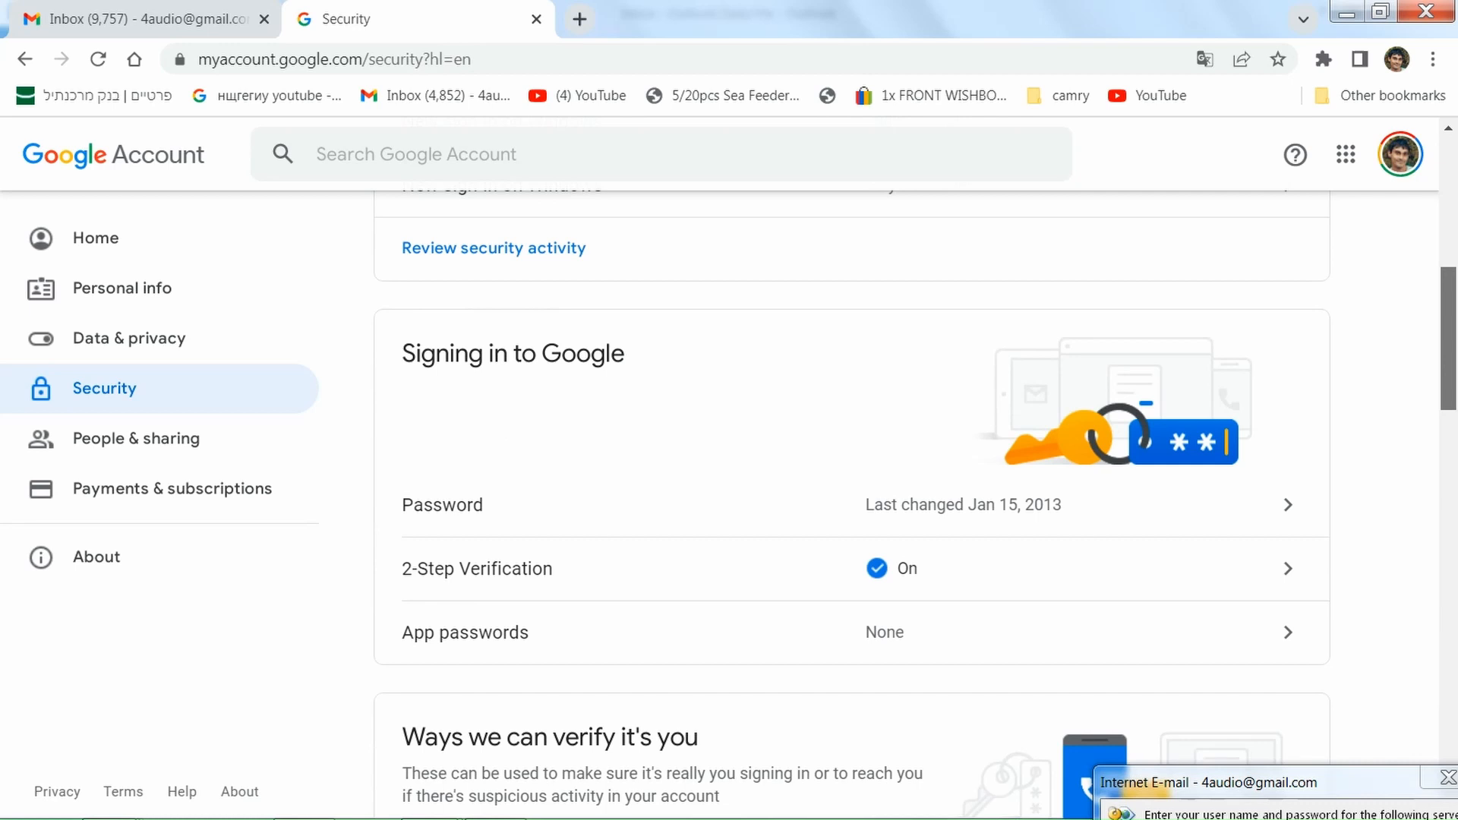
{"action": "scroll", "scroll_direction": "down", "scroll_amount": 3}
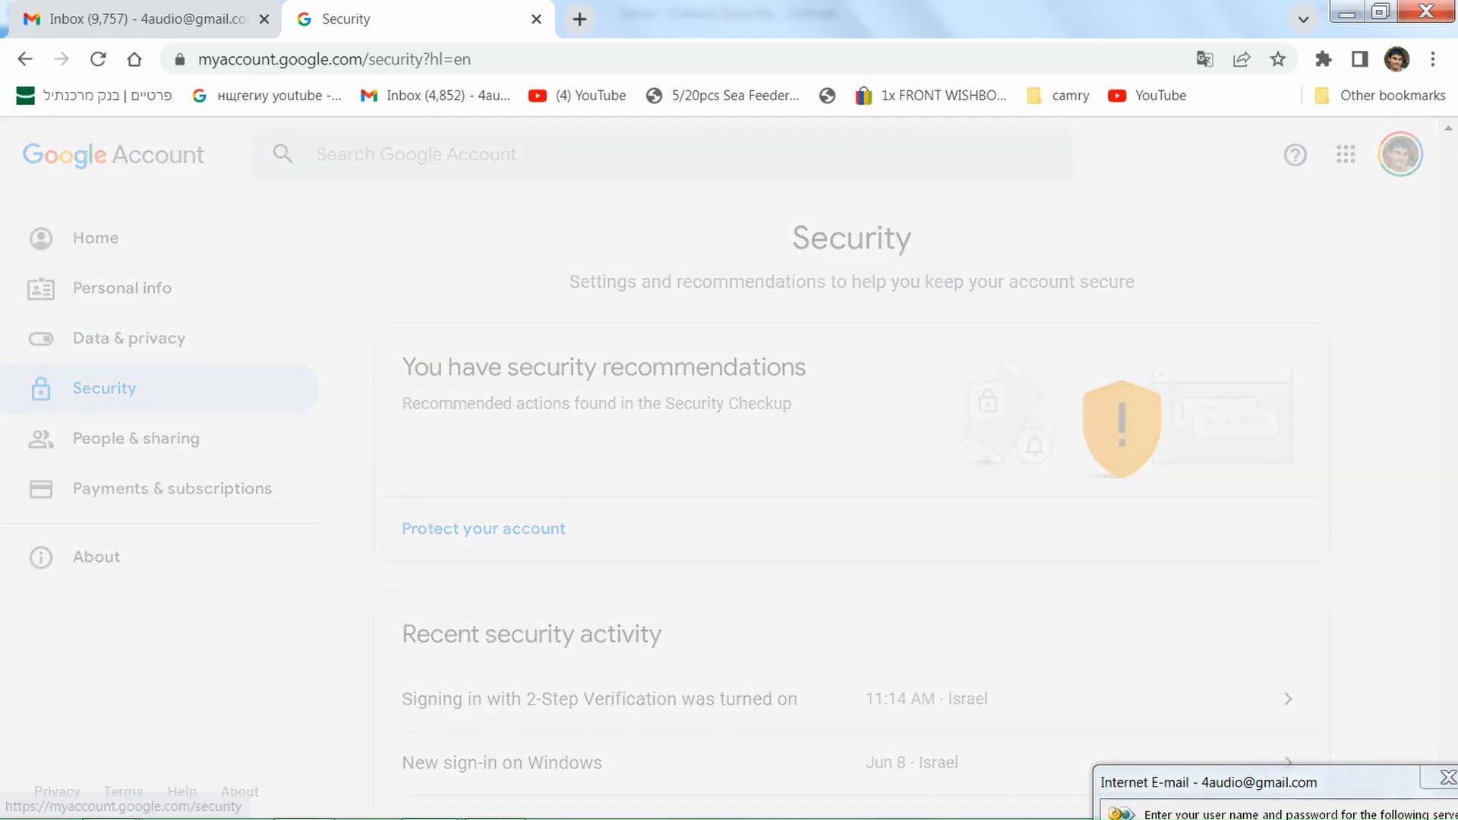
{"action": "scroll", "scroll_direction": "down", "scroll_amount": 3}
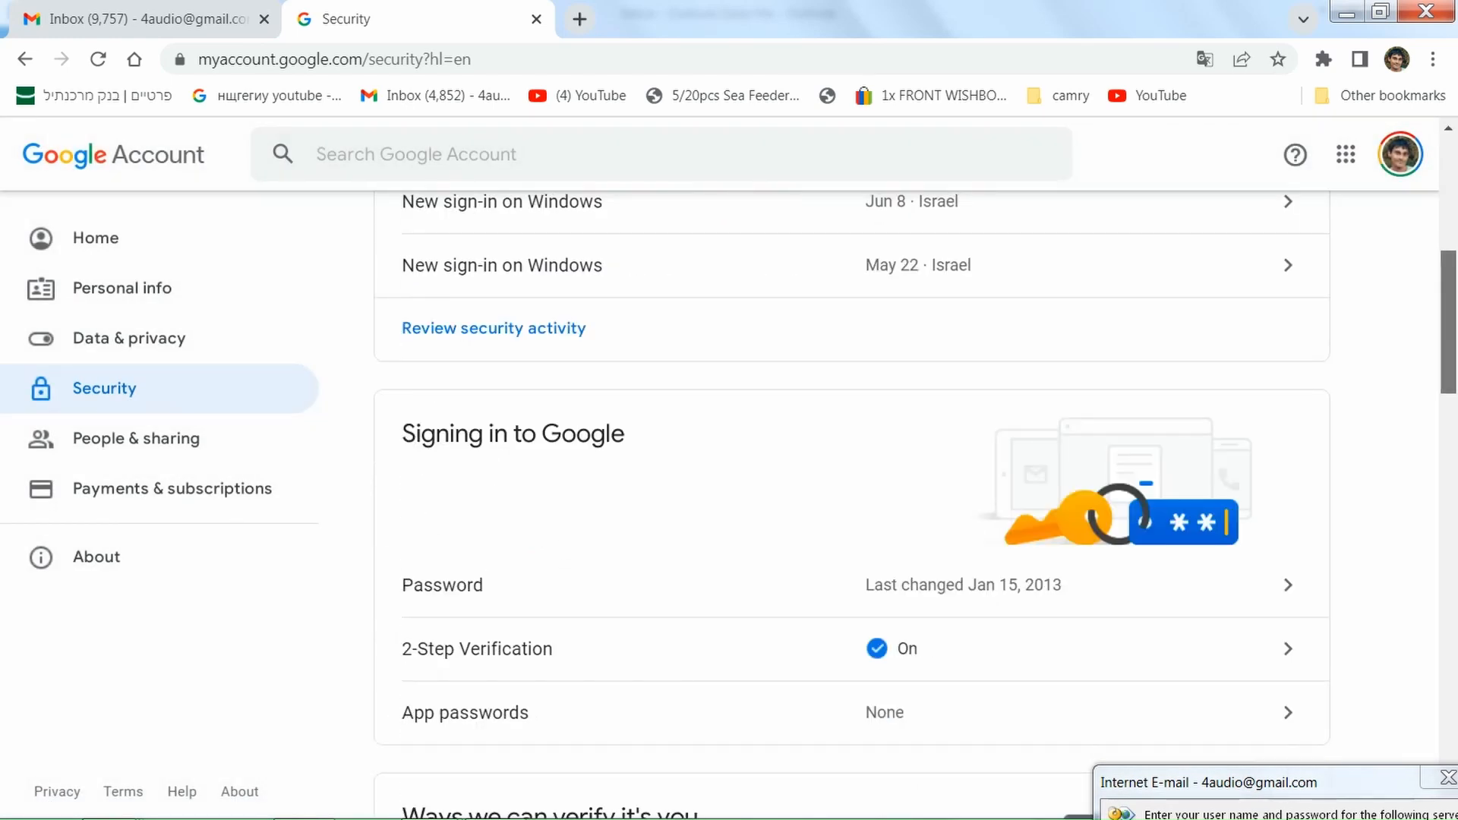
{"action": "scroll", "scroll_direction": "down", "scroll_amount": 3}
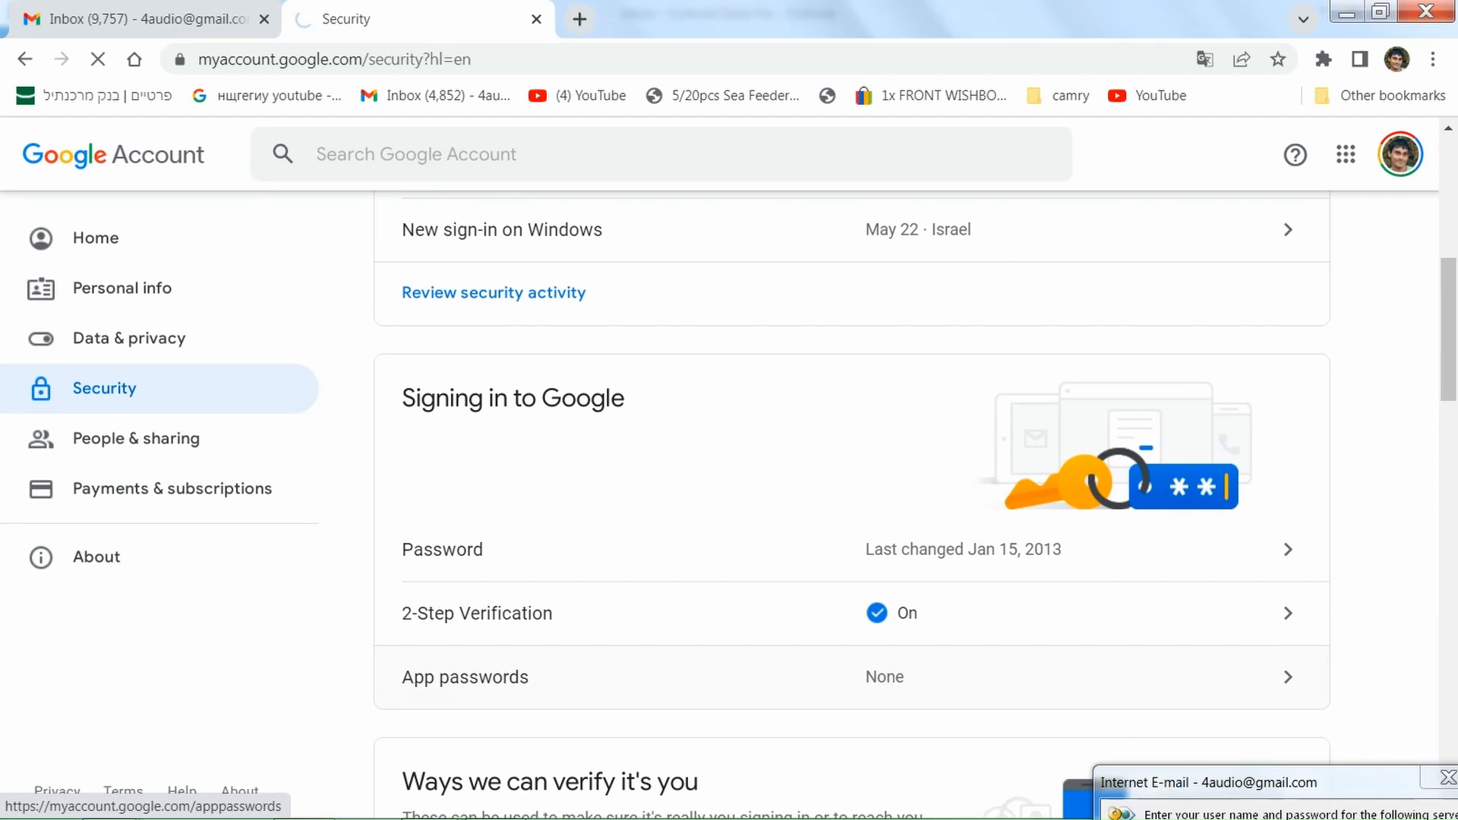
- Enter App passwords, re-verifying with the saved account password
{"action": "left_click", "coordinate": [464, 677]}
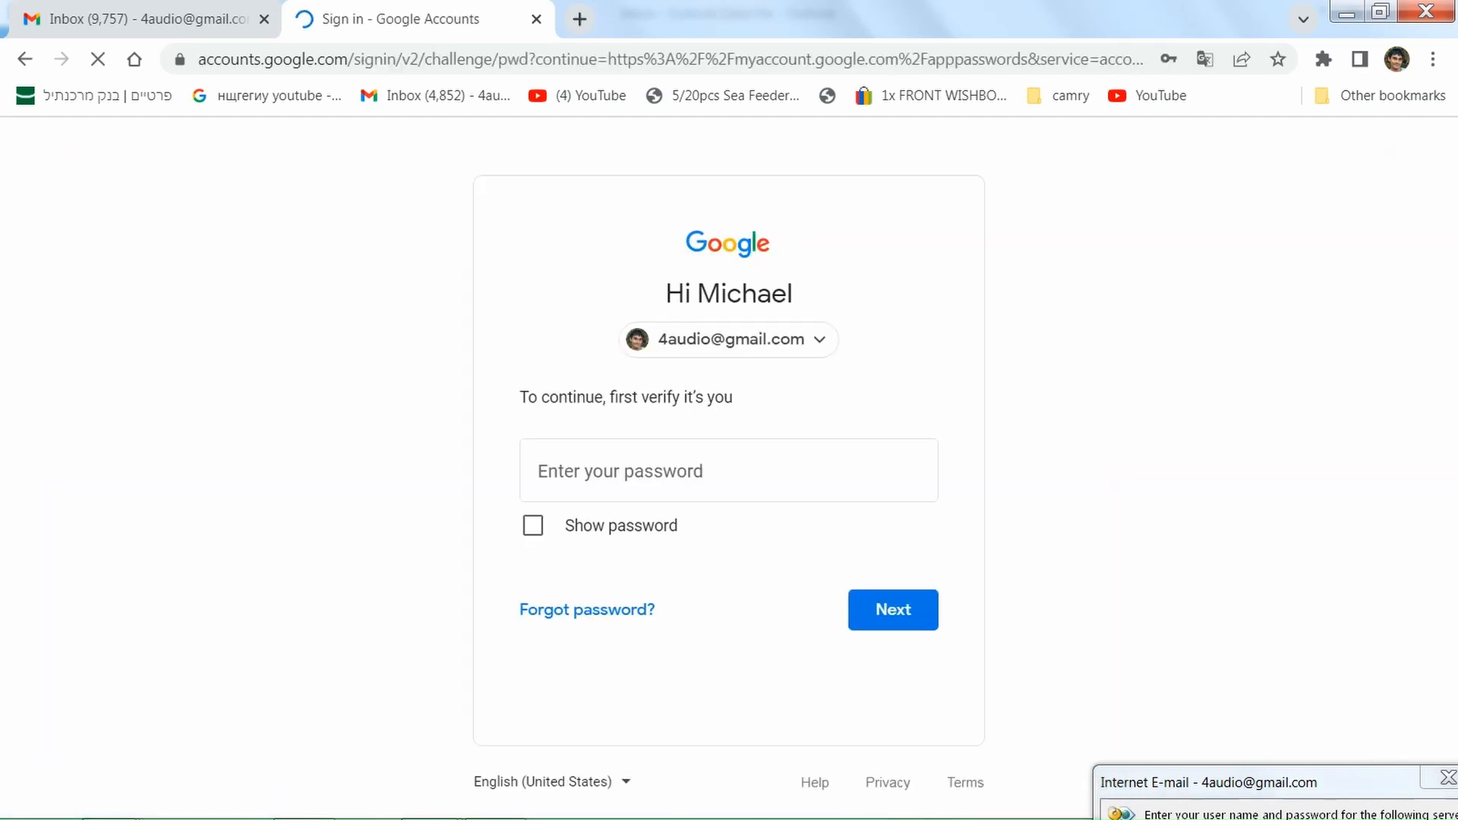
{"action": "left_click", "coordinate": [727, 471]}
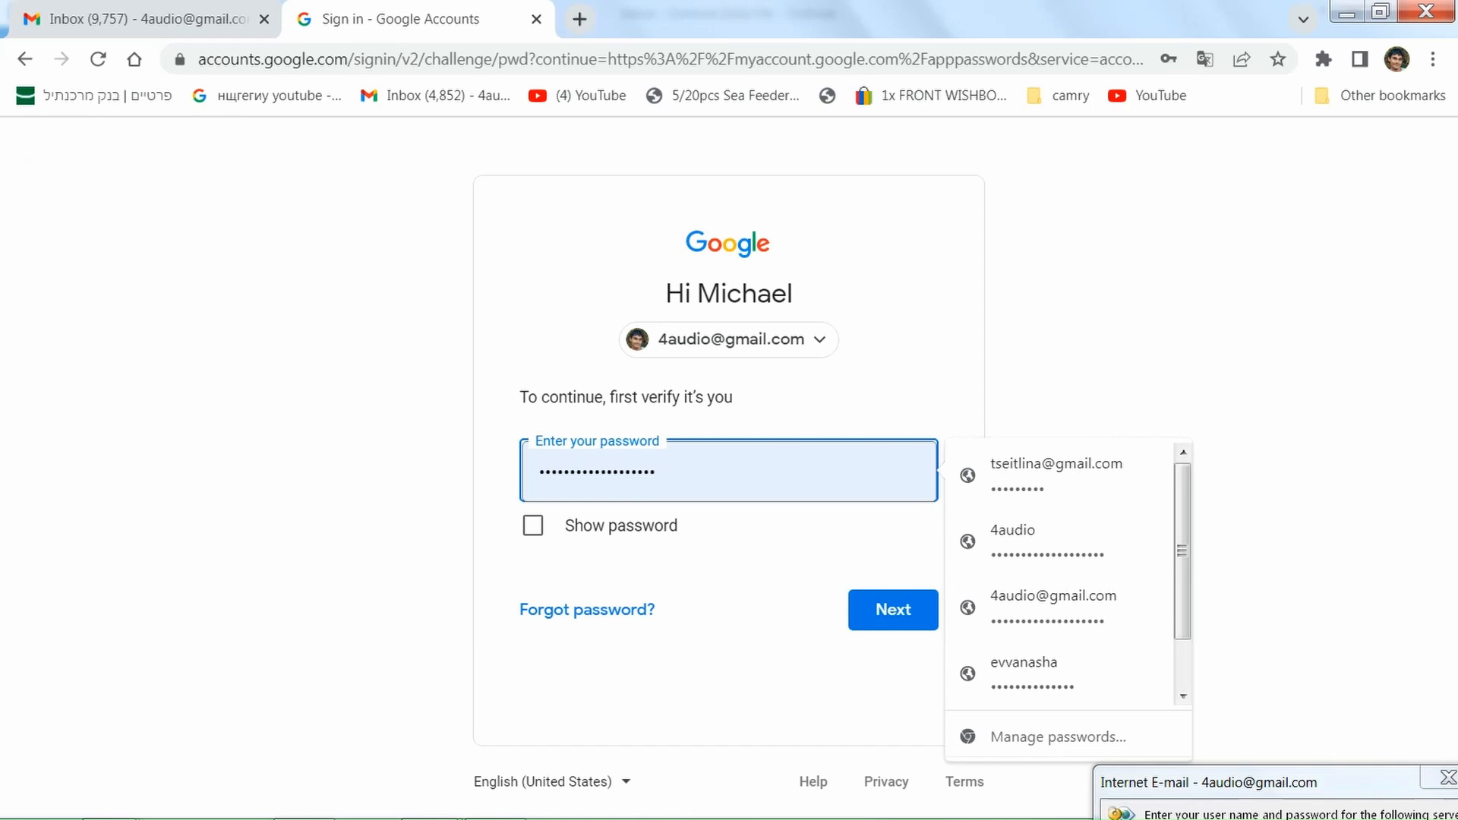
{"action": "left_click", "coordinate": [890, 611]}
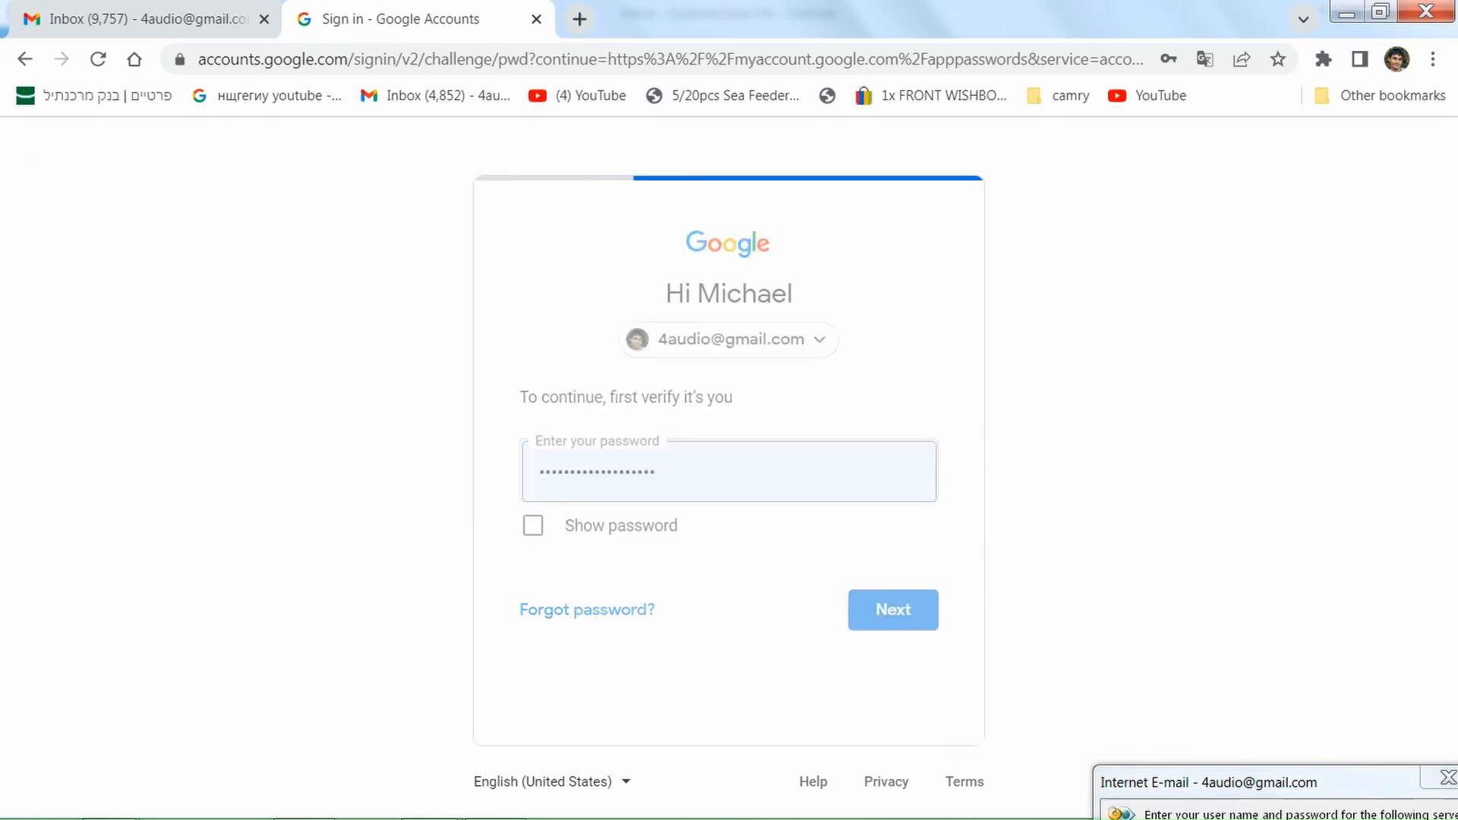
{"action": "left_click", "coordinate": [892, 610]}
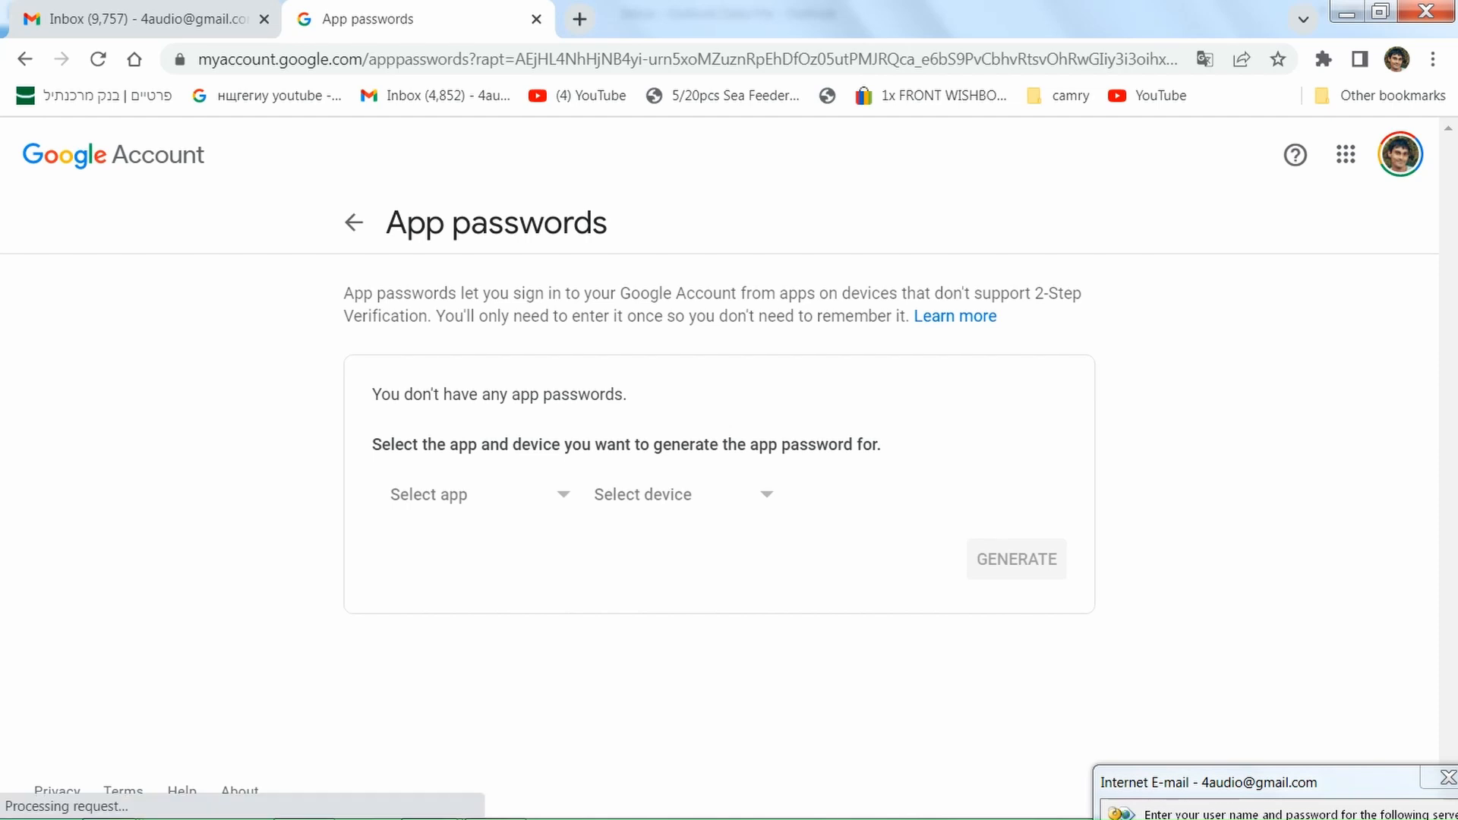
- Generate an app password for app Mail on device Windows Computer
{"action": "left_click", "coordinate": [469, 494]}
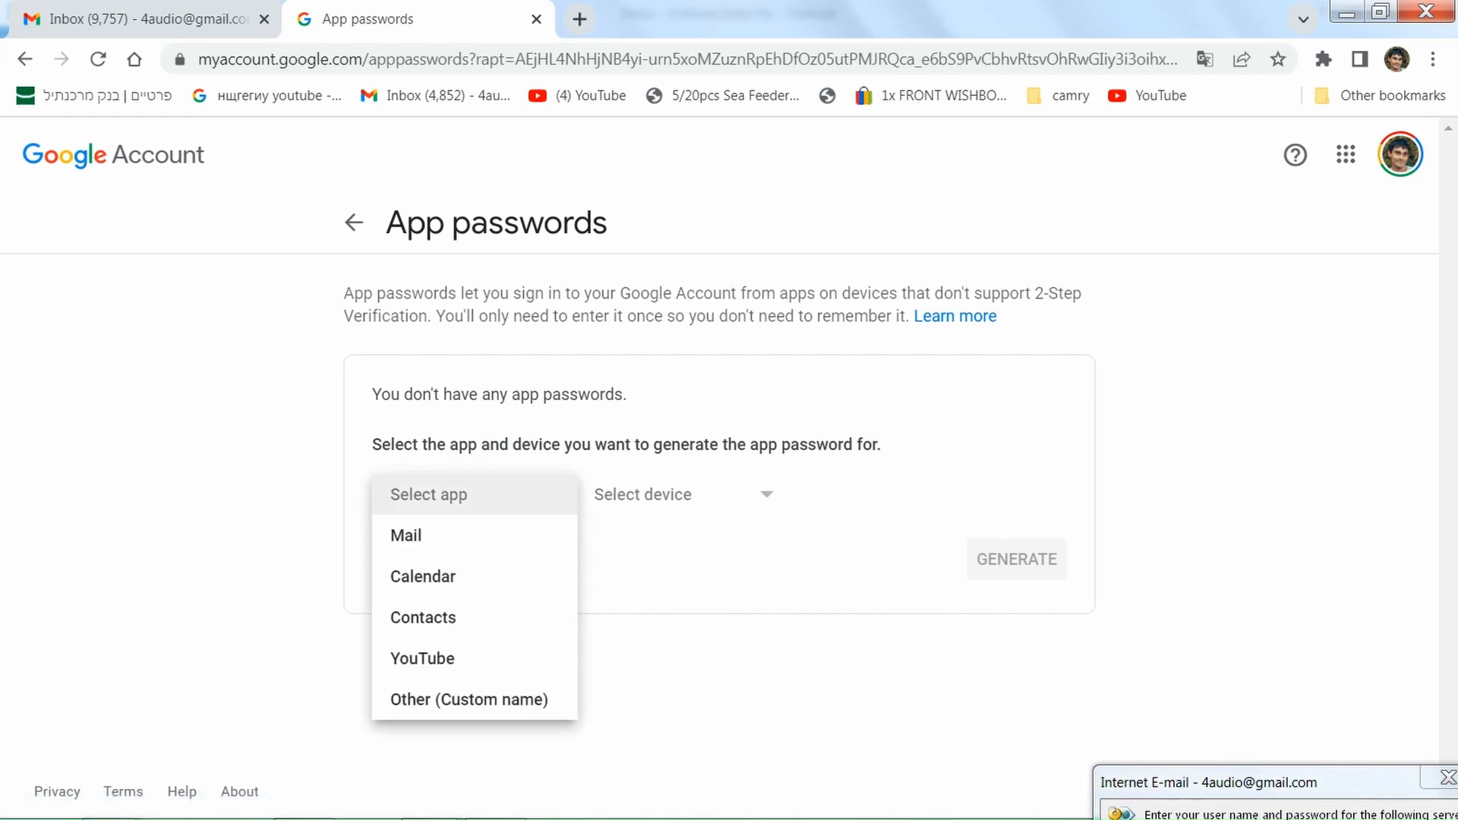
{"action": "mouse_move", "coordinate": [421, 658]}
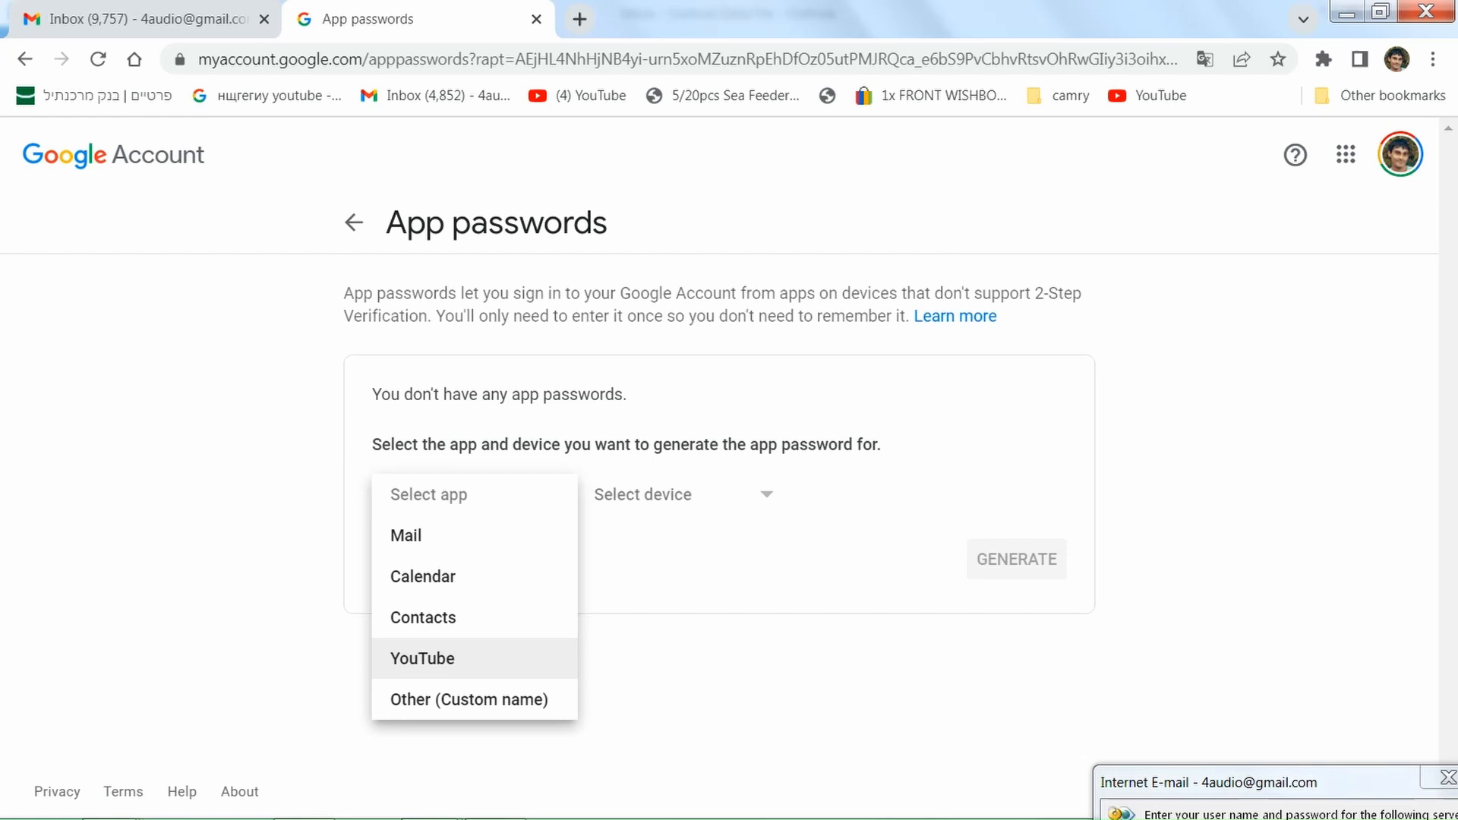
{"action": "left_click", "coordinate": [406, 535]}
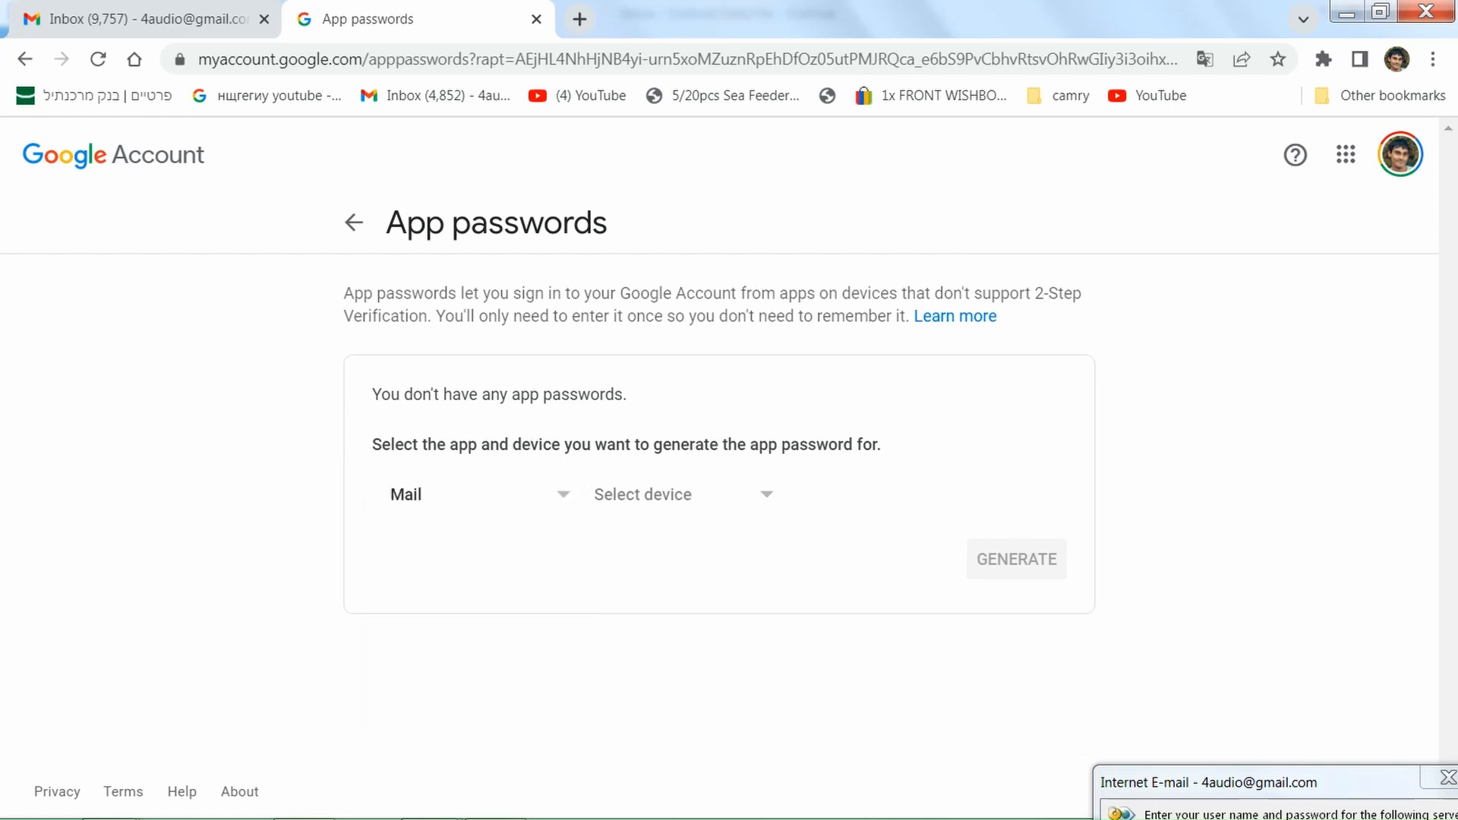
{"action": "left_click", "coordinate": [679, 494]}
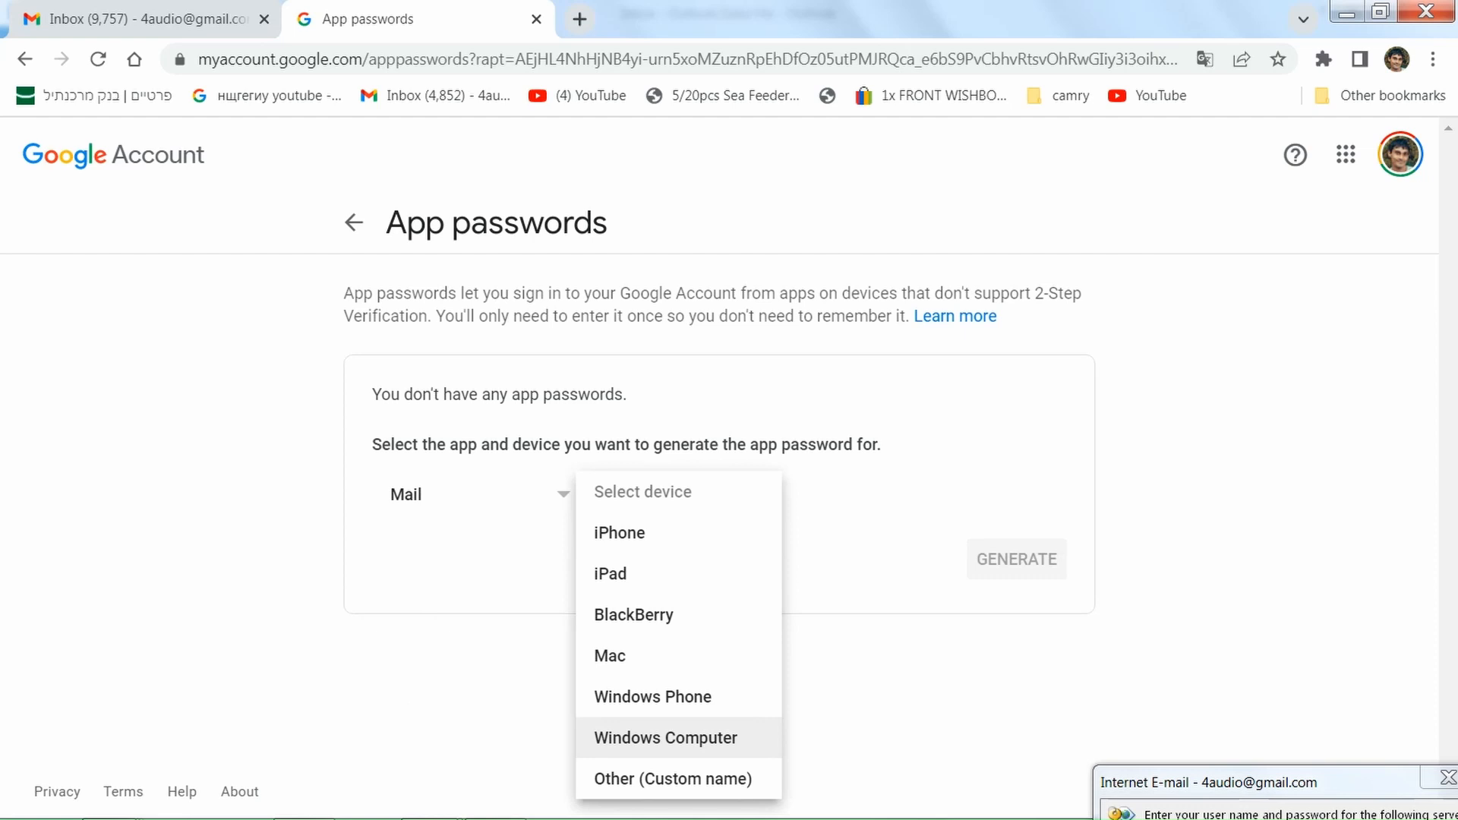
{"action": "mouse_move", "coordinate": [651, 697]}
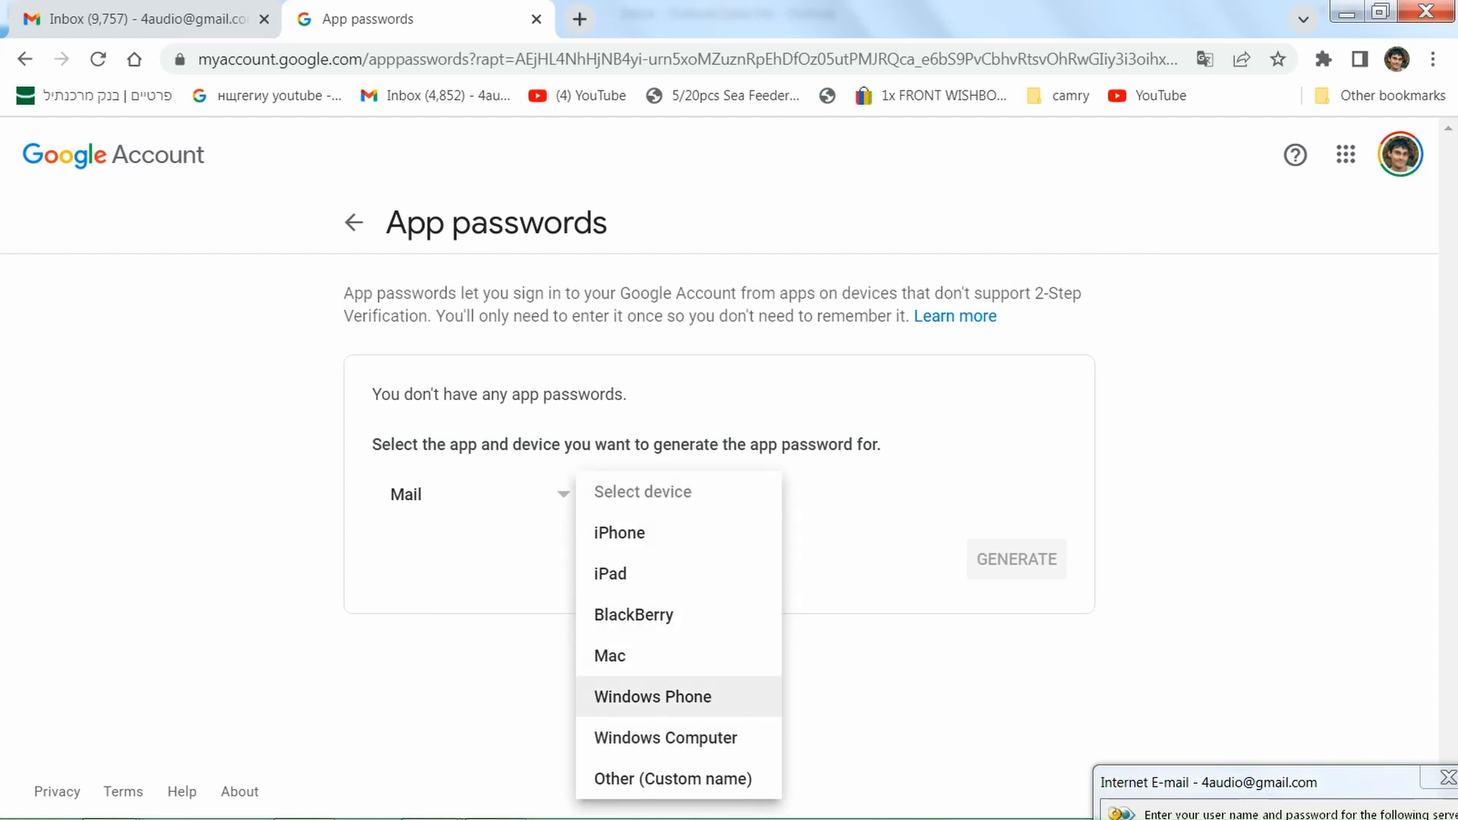
{"action": "mouse_move", "coordinate": [663, 738]}
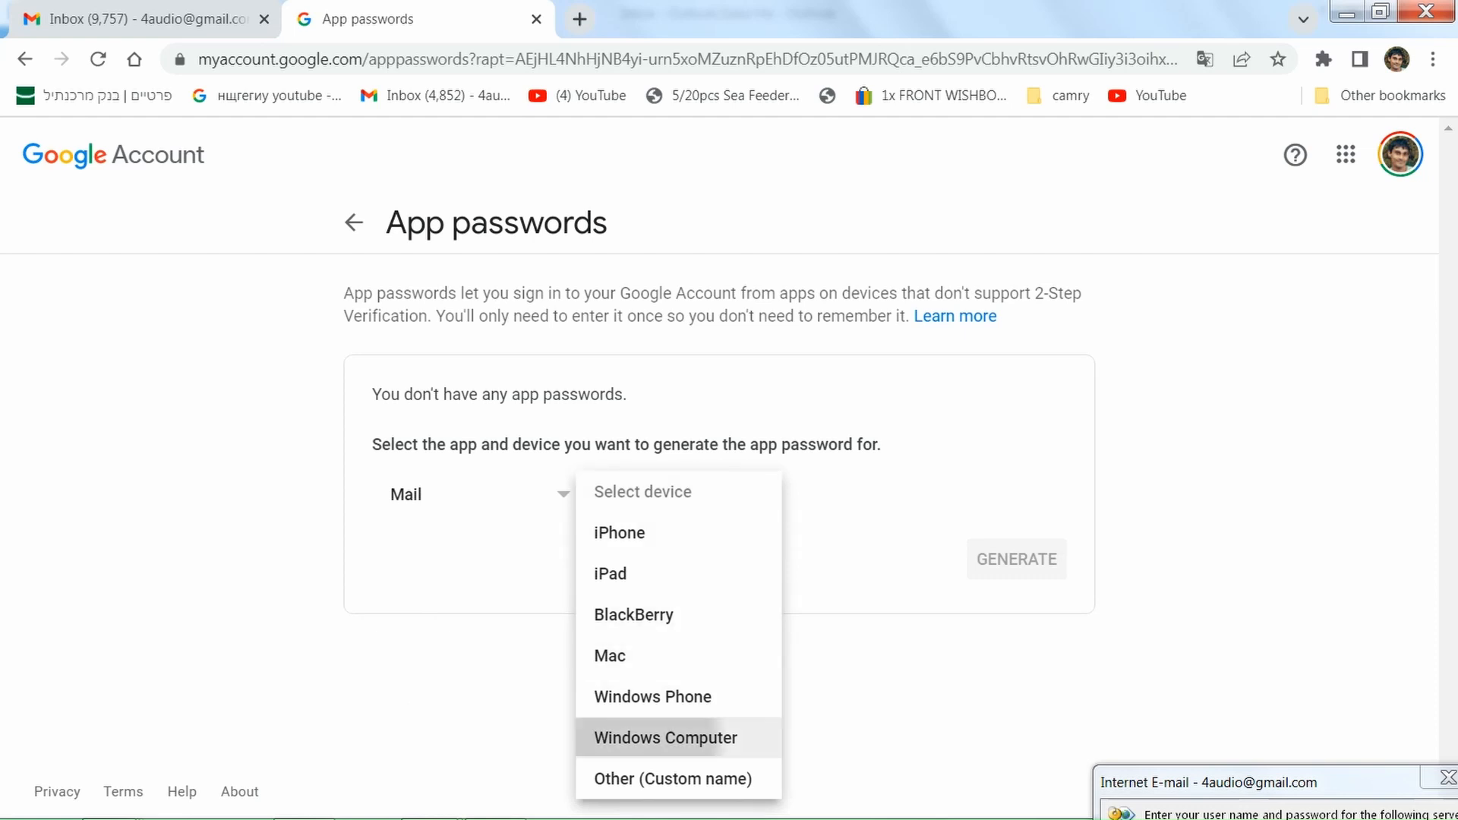
{"action": "left_click", "coordinate": [664, 739]}
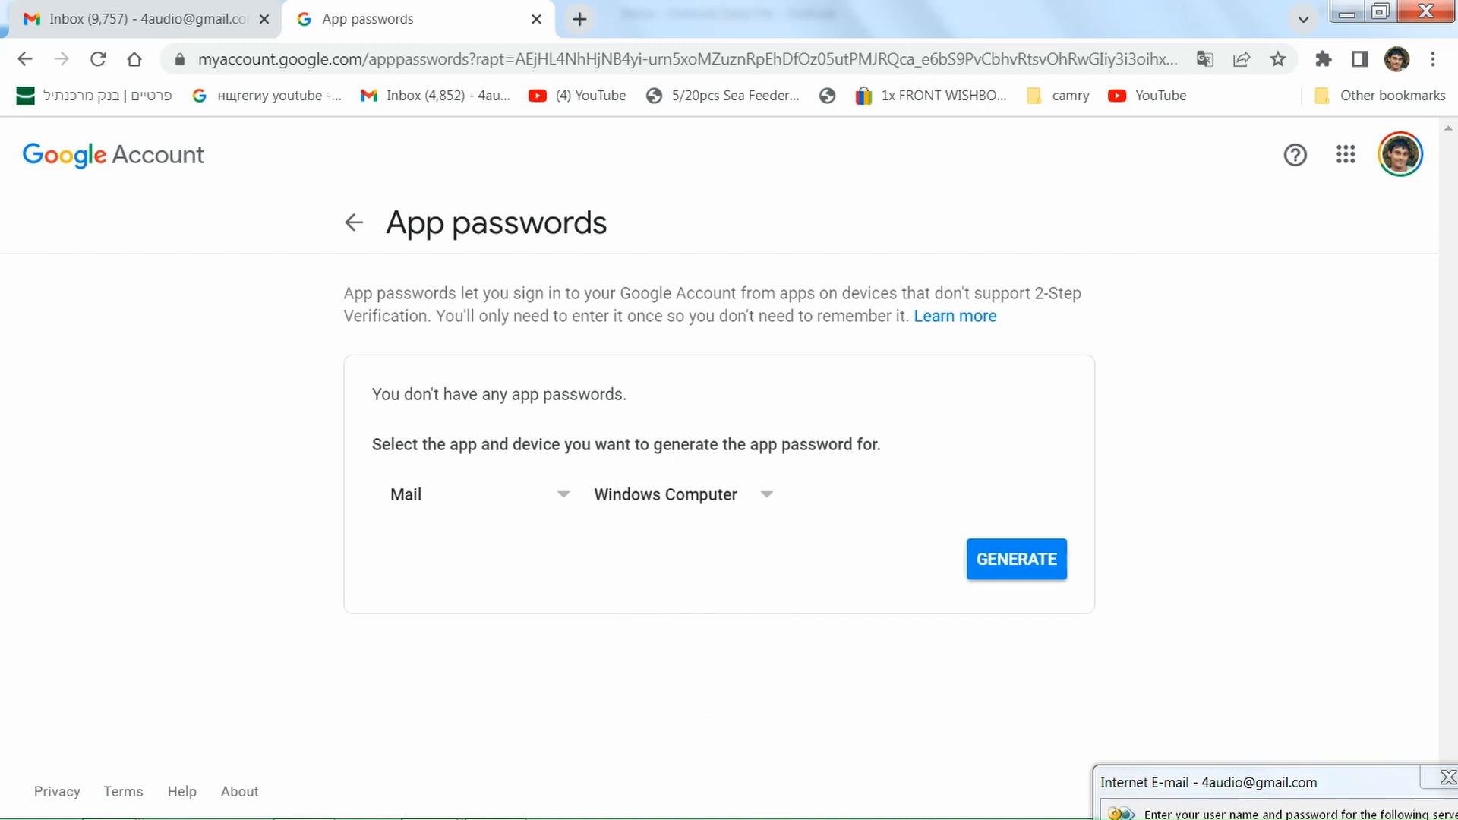
{"action": "left_click", "coordinate": [1016, 559]}
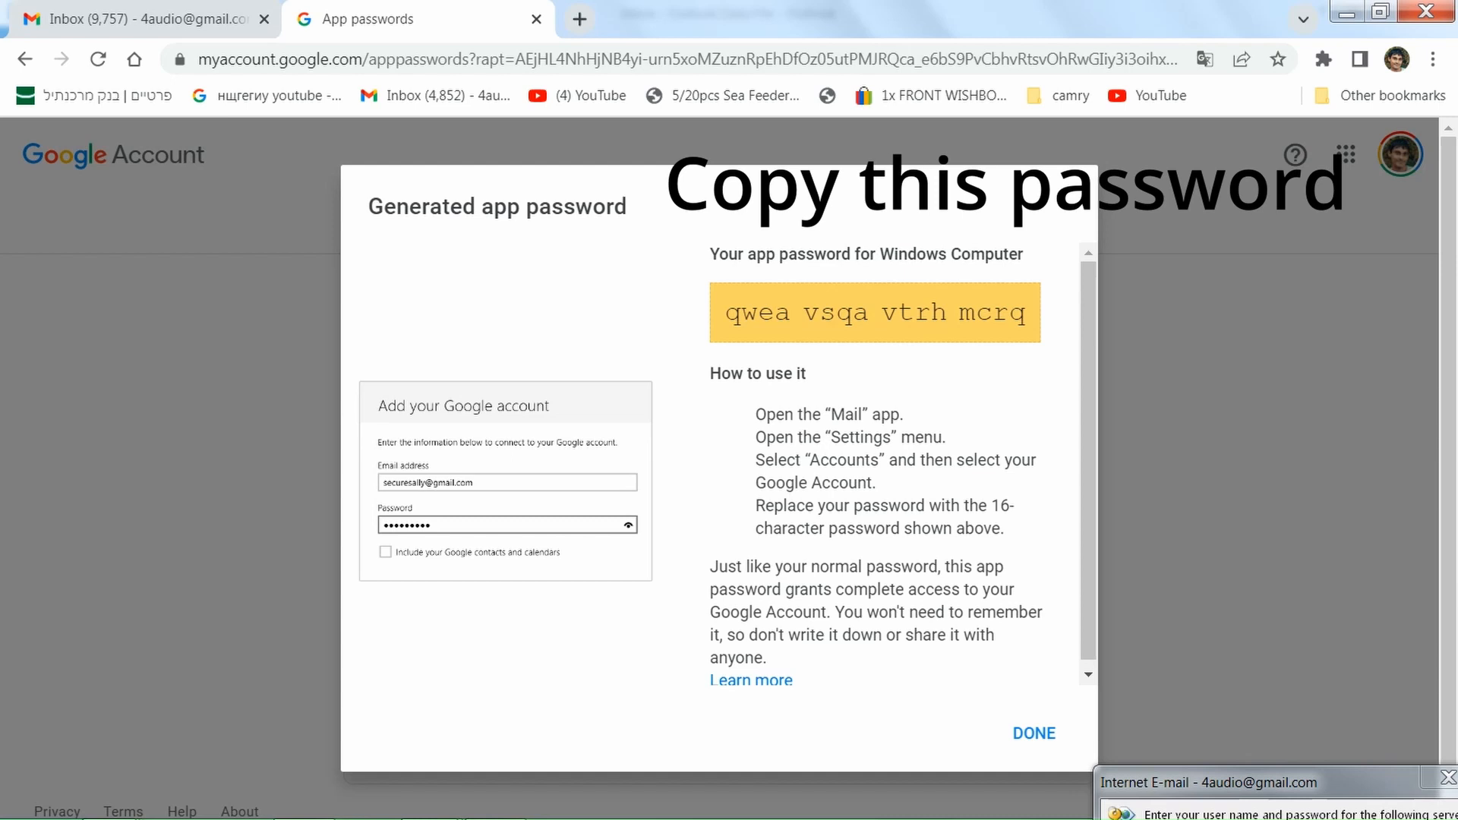
- Copy the generated app password and dismiss the dialog with Done
{"action": "left_click_drag", "start_coordinate": [730, 312], "coordinate": [854, 313]}
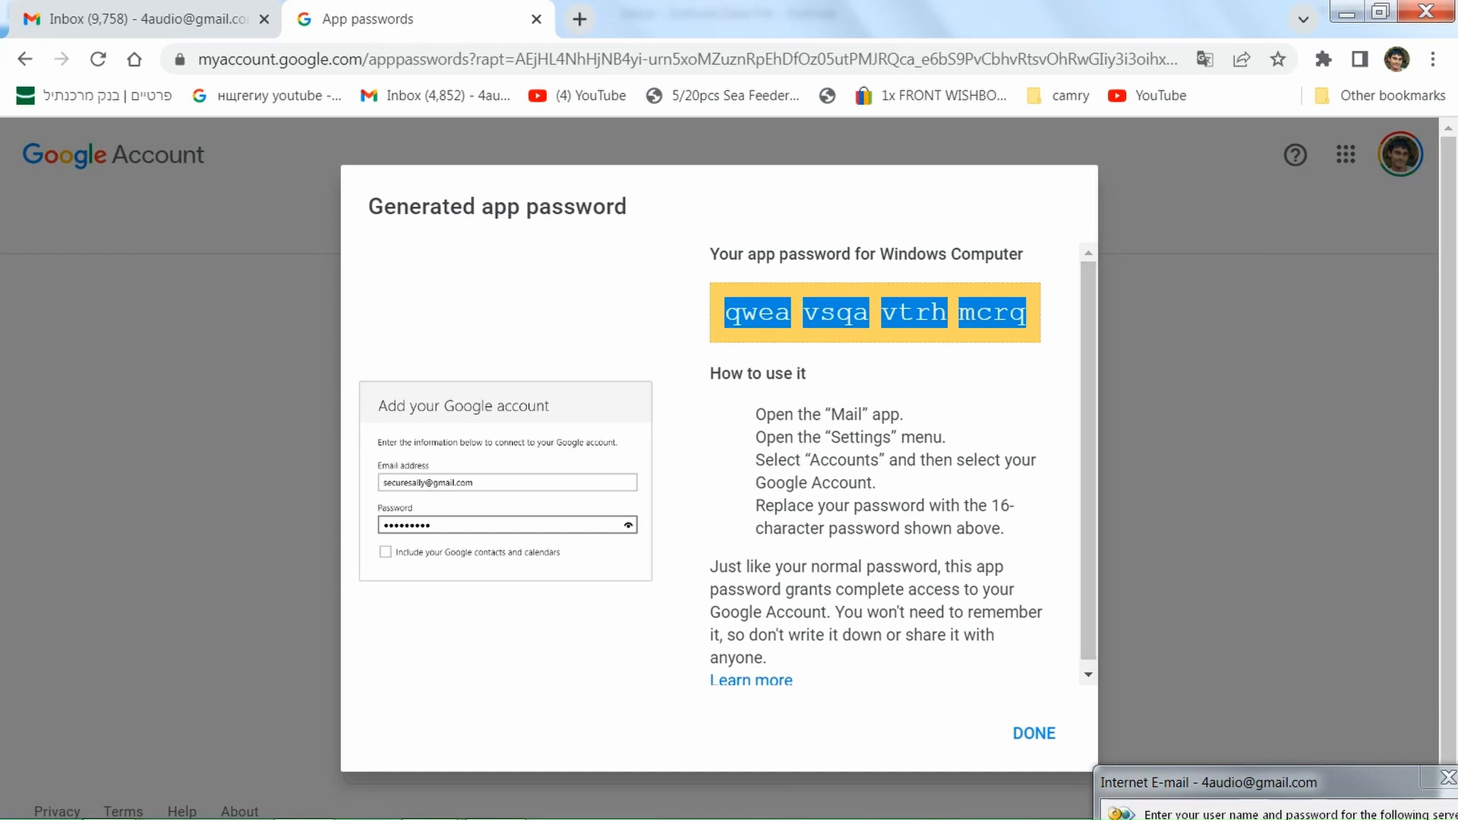
{"action": "left_click", "coordinate": [1033, 734]}
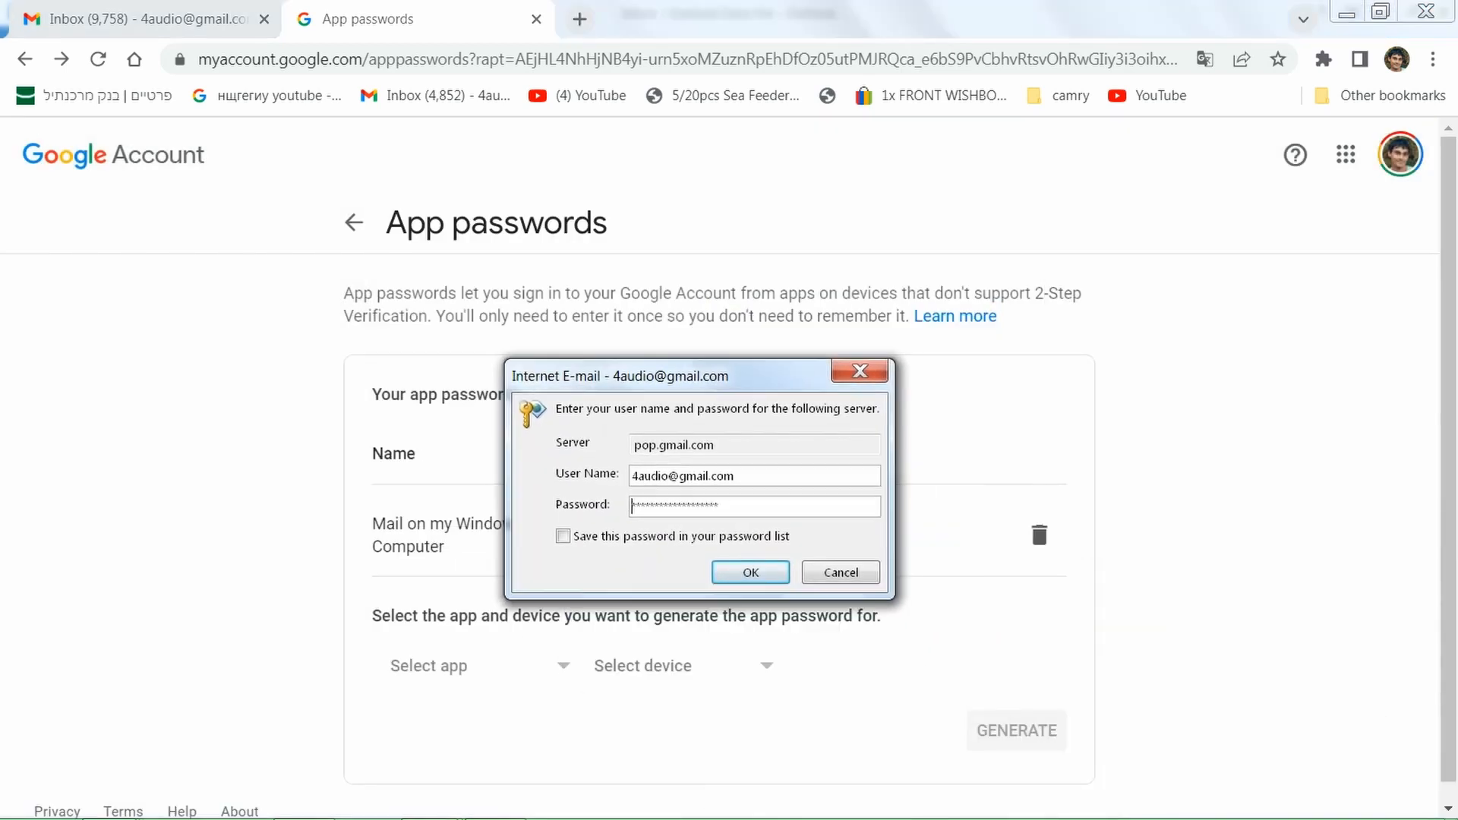
- Submit the pasted app password in the pop.gmail.com server password prompt
{"action": "left_click_drag", "start_coordinate": [651, 375], "coordinate": [618, 332]}
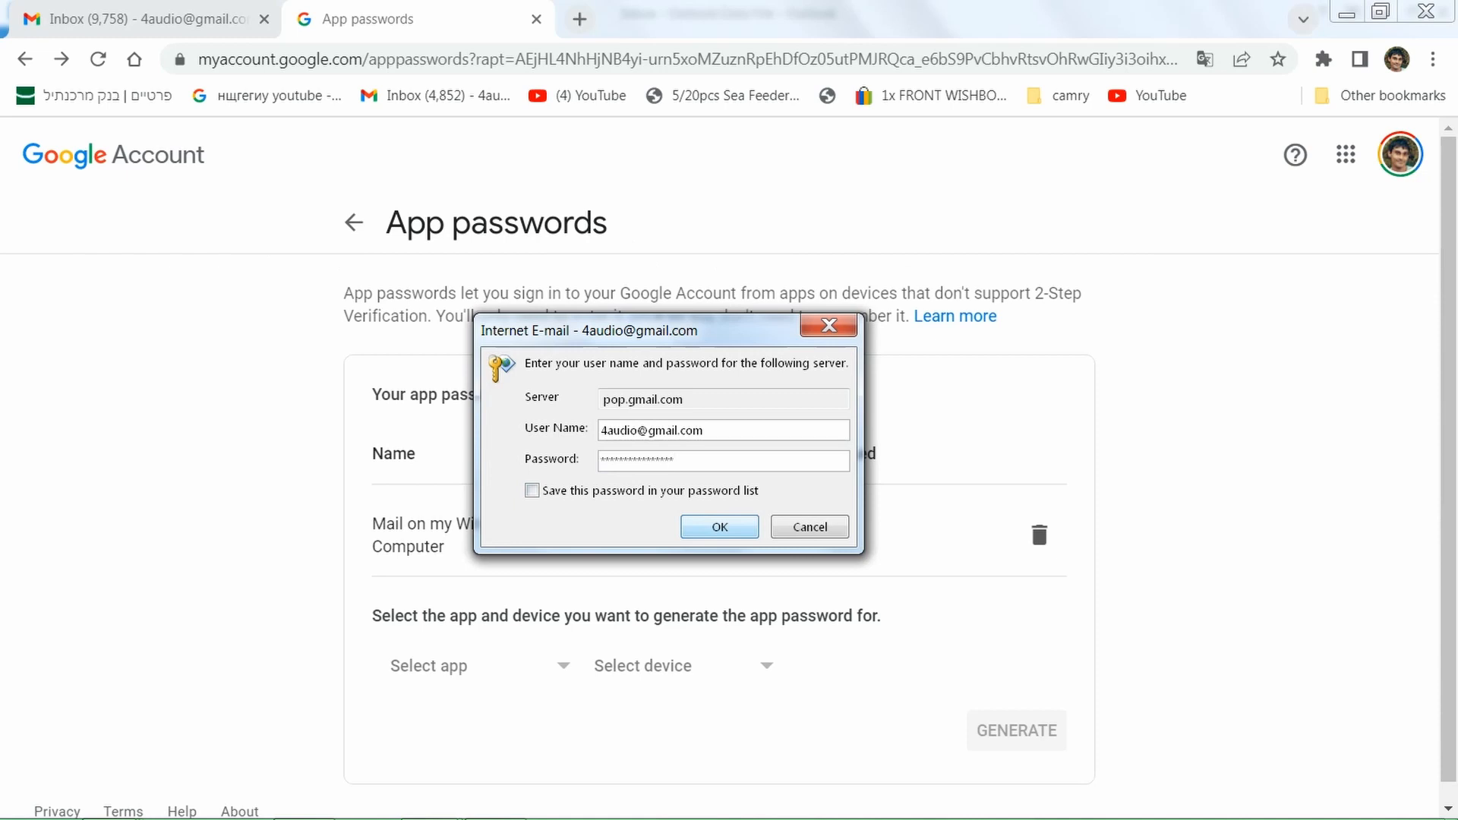
{"action": "left_click", "coordinate": [719, 527]}
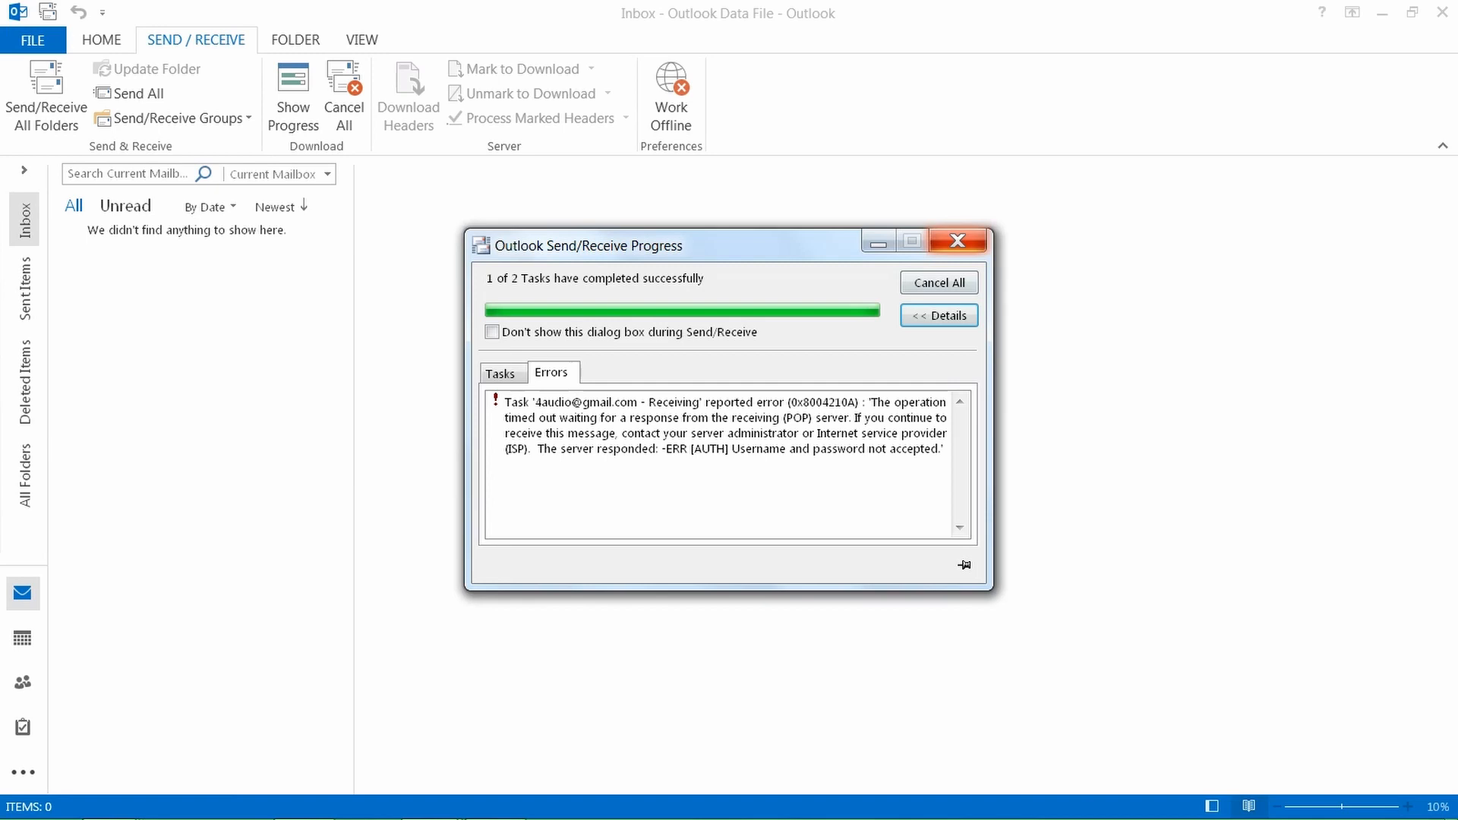
- Watch the Tasks list as the Gmail receiving task downloads messages (about 16 of 263)
{"action": "left_click", "coordinate": [501, 372]}
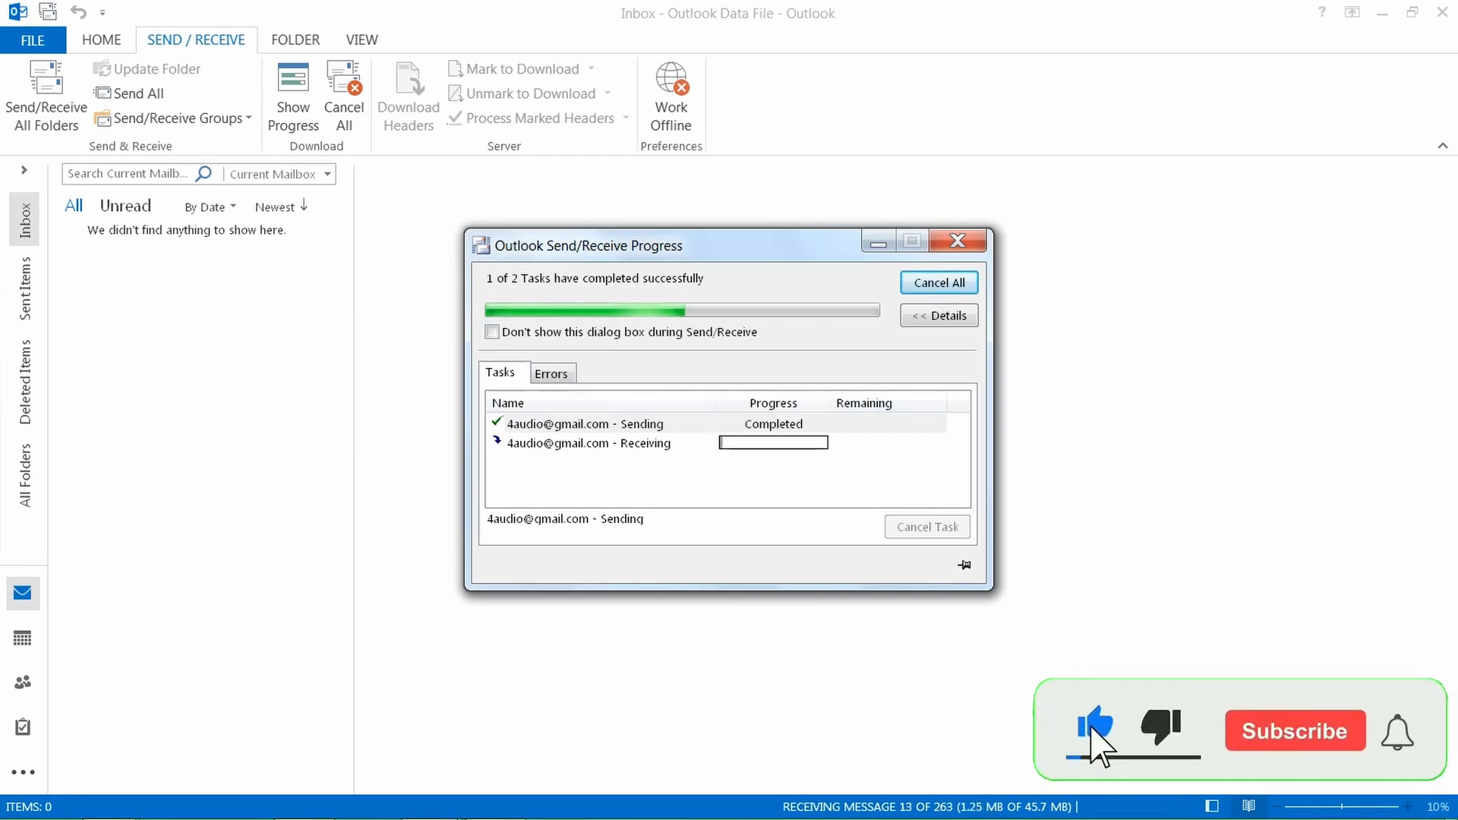
{"action": "left_click", "coordinate": [1294, 730]}
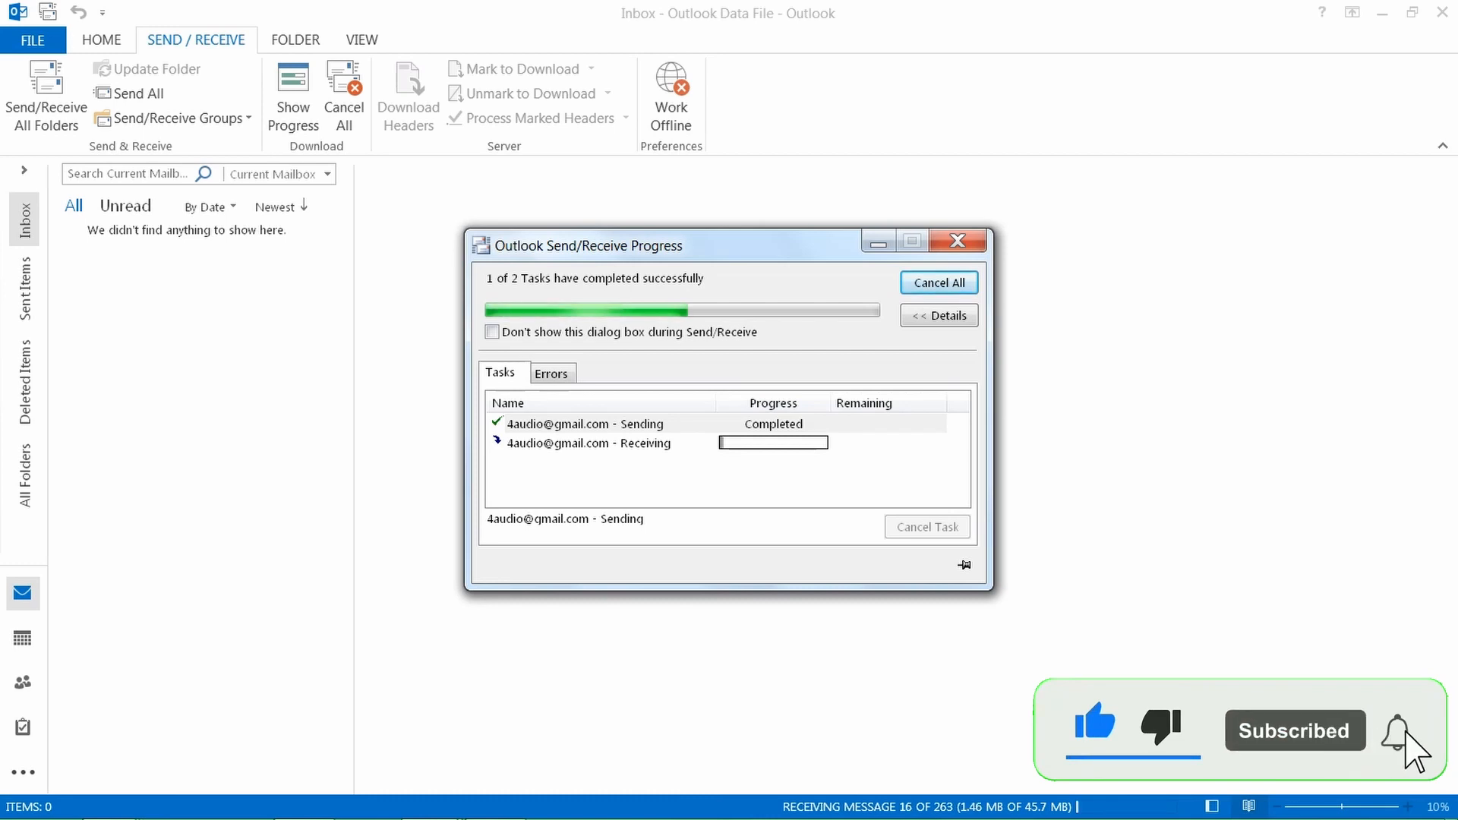